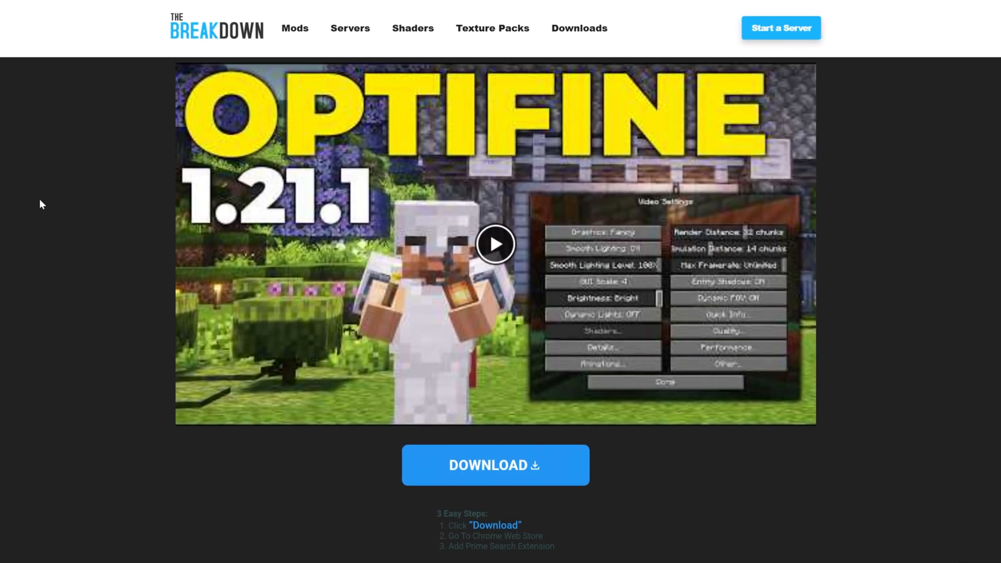
- Scroll down and go to the OptiFine downloads page
{"action": "scroll", "scroll_direction": "down", "scroll_amount": 3}
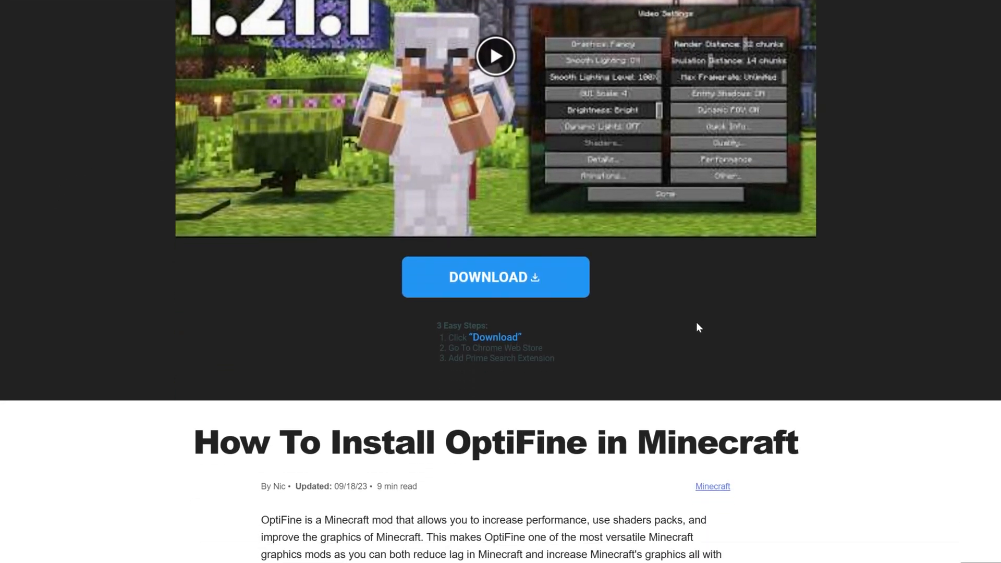
{"action": "scroll", "scroll_direction": "down", "scroll_amount": 3}
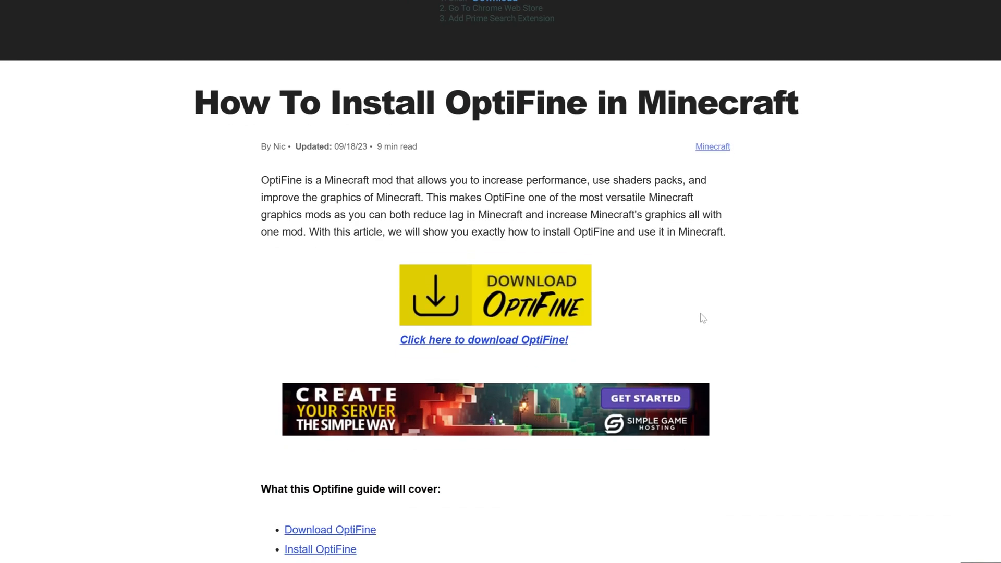
{"action": "scroll", "scroll_direction": "down", "scroll_amount": 3}
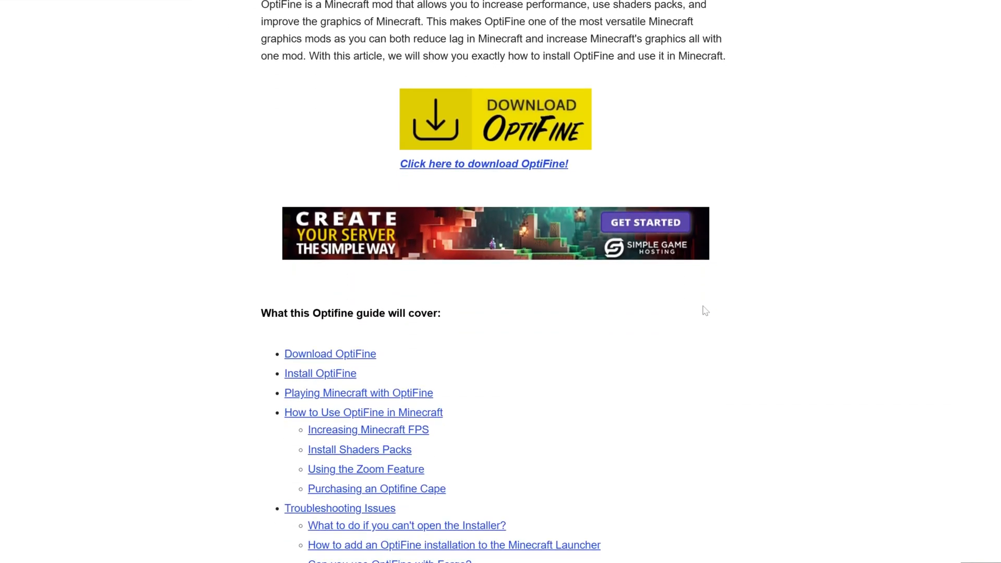
{"action": "mouse_move", "coordinate": [605, 257]}
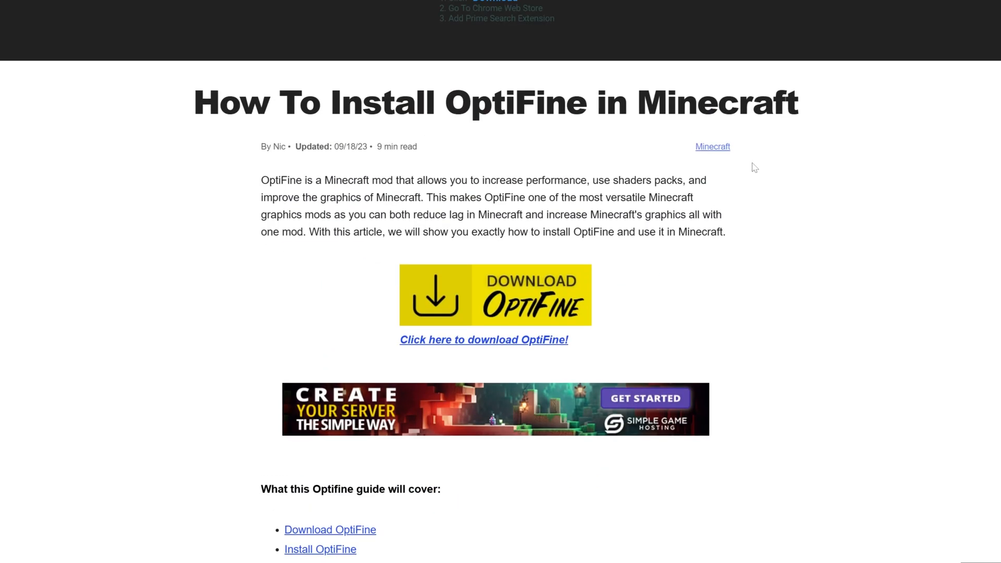
{"action": "left_click", "coordinate": [484, 340]}
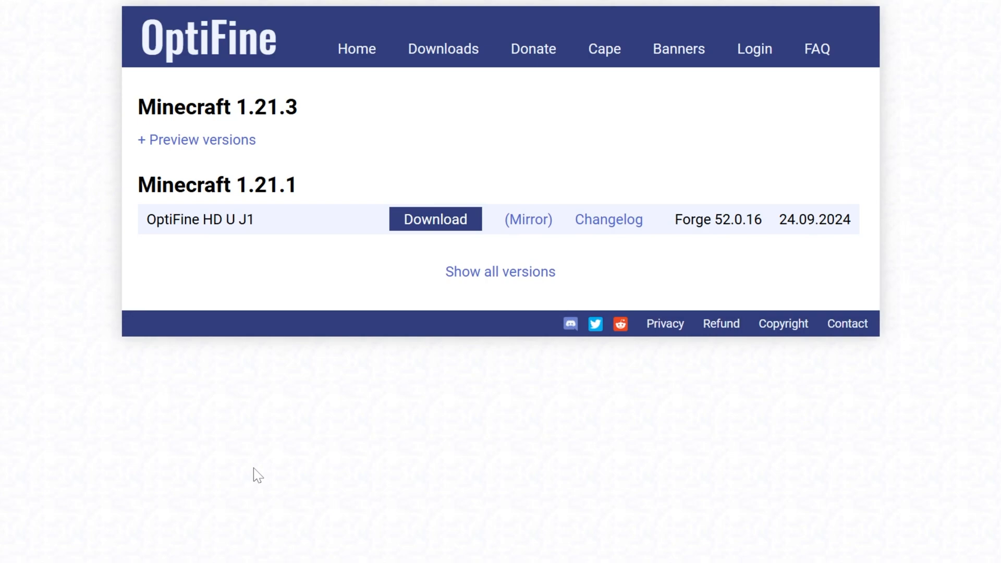
{"action": "mouse_move", "coordinate": [238, 162]}
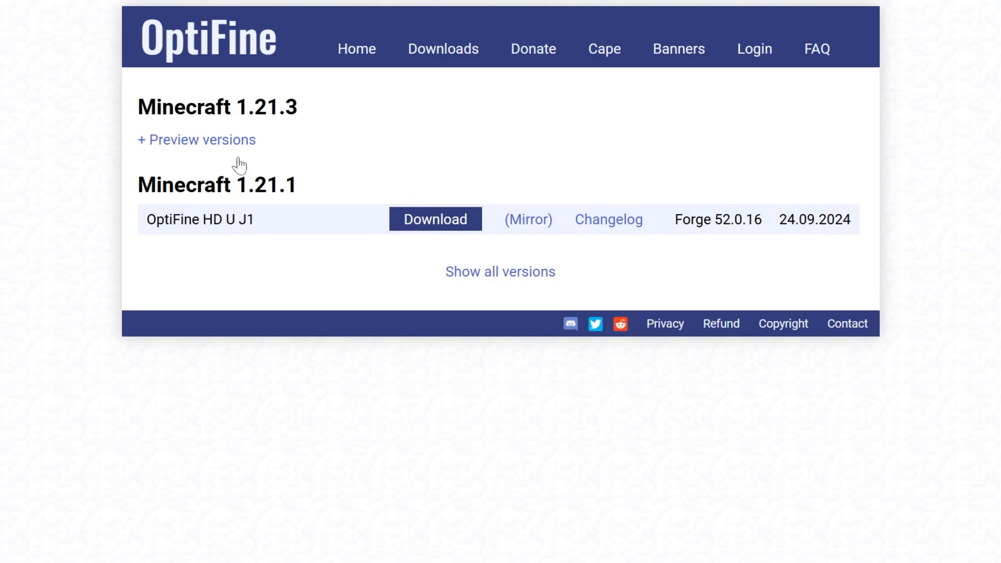
{"action": "mouse_move", "coordinate": [336, 149]}
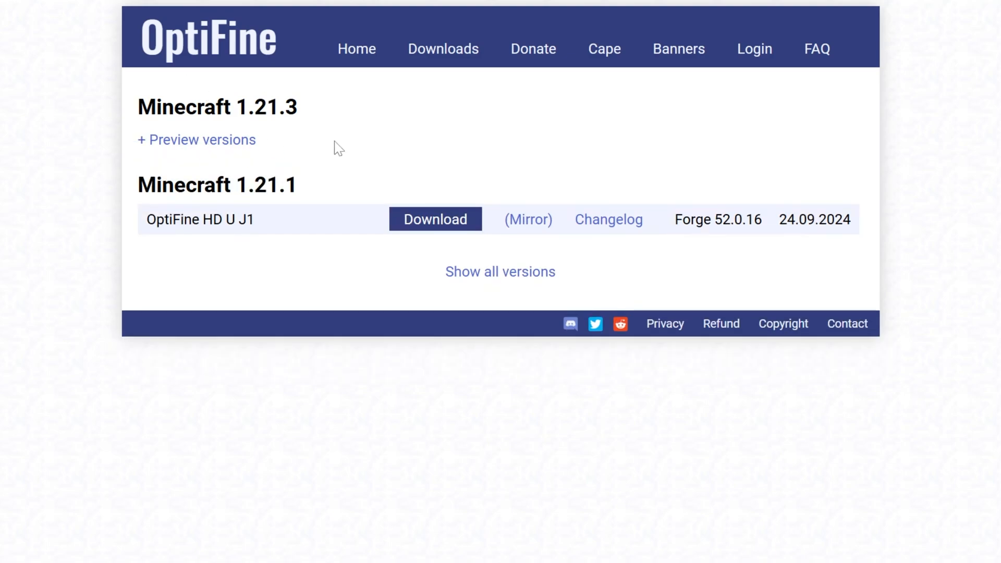
{"action": "mouse_move", "coordinate": [323, 102]}
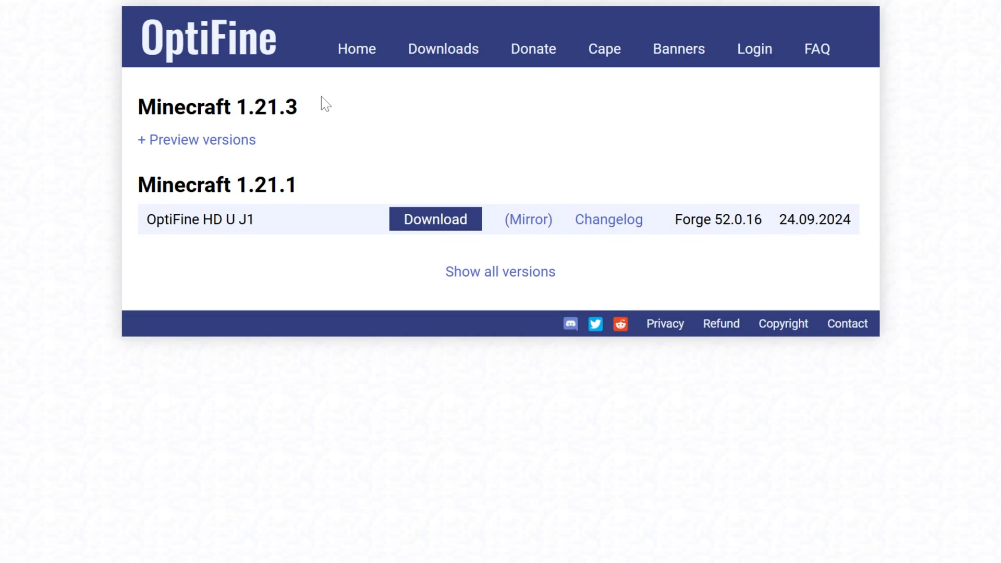
{"action": "mouse_move", "coordinate": [196, 146]}
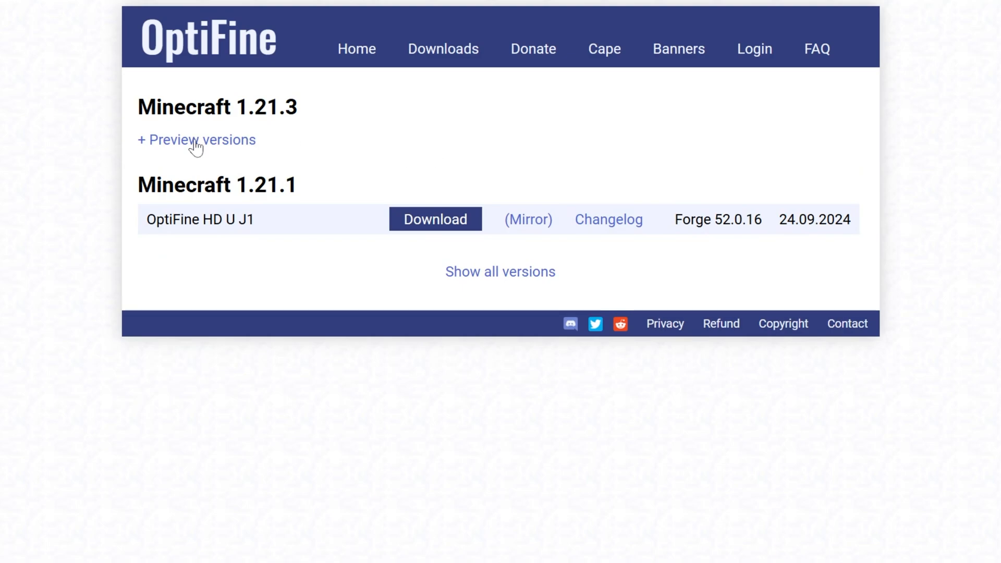
- Download the preview OptiFine 1.21.3 HD U J2 pre1 jar via its Mirror link
{"action": "left_click", "coordinate": [196, 140]}
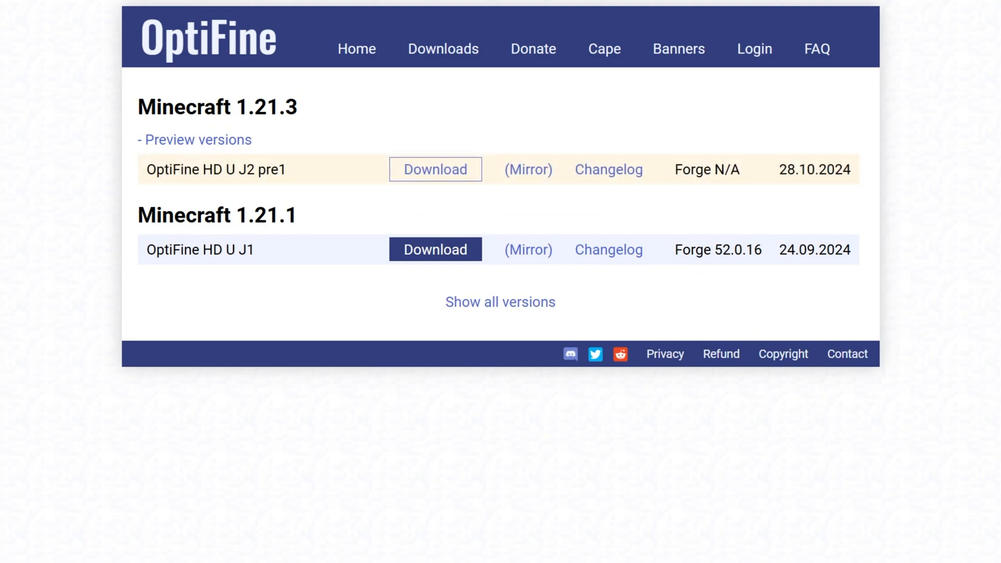
{"action": "mouse_move", "coordinate": [527, 182]}
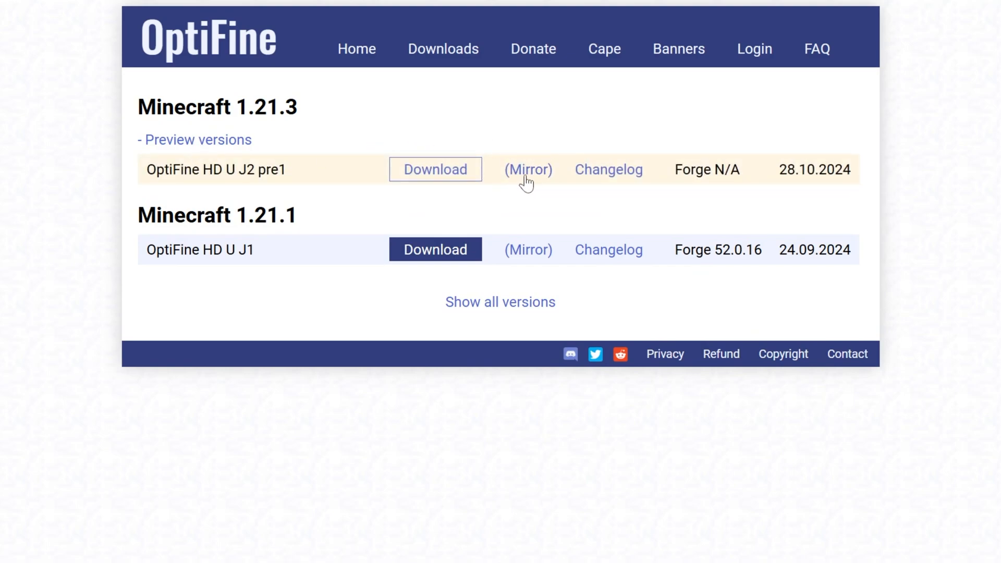
{"action": "left_click", "coordinate": [435, 169]}
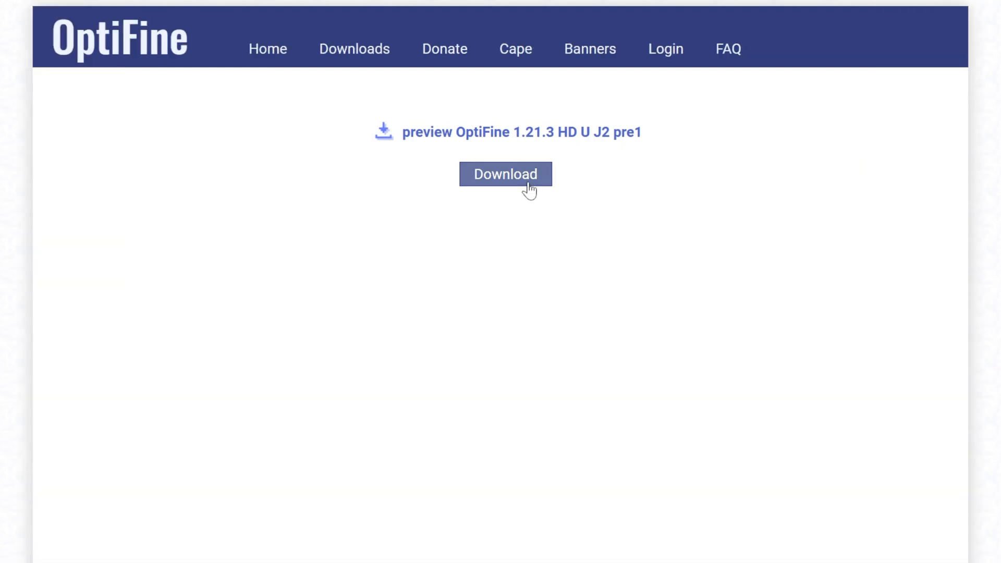
{"action": "left_click", "coordinate": [506, 174]}
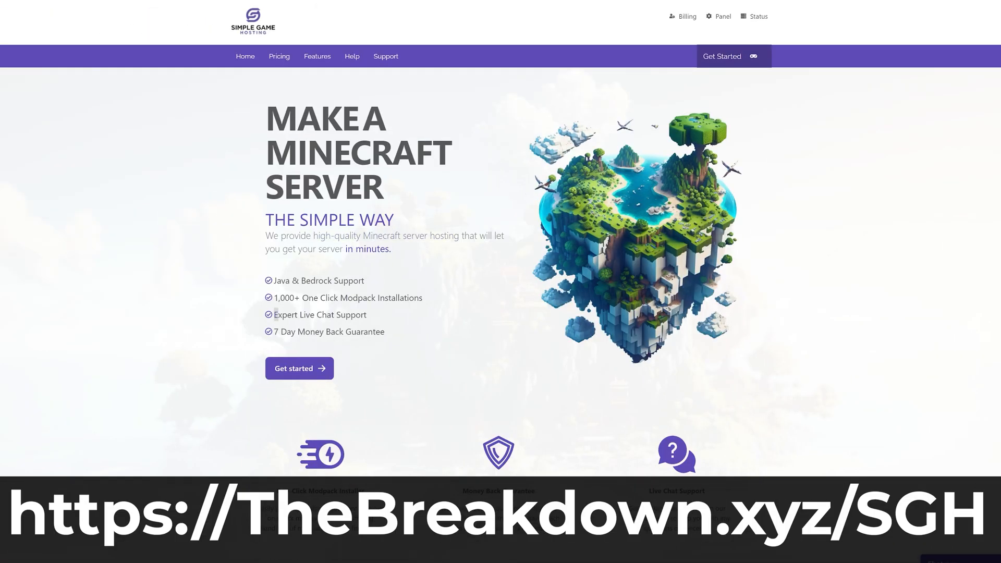
{"action": "scroll", "scroll_direction": "down", "scroll_amount": 3}
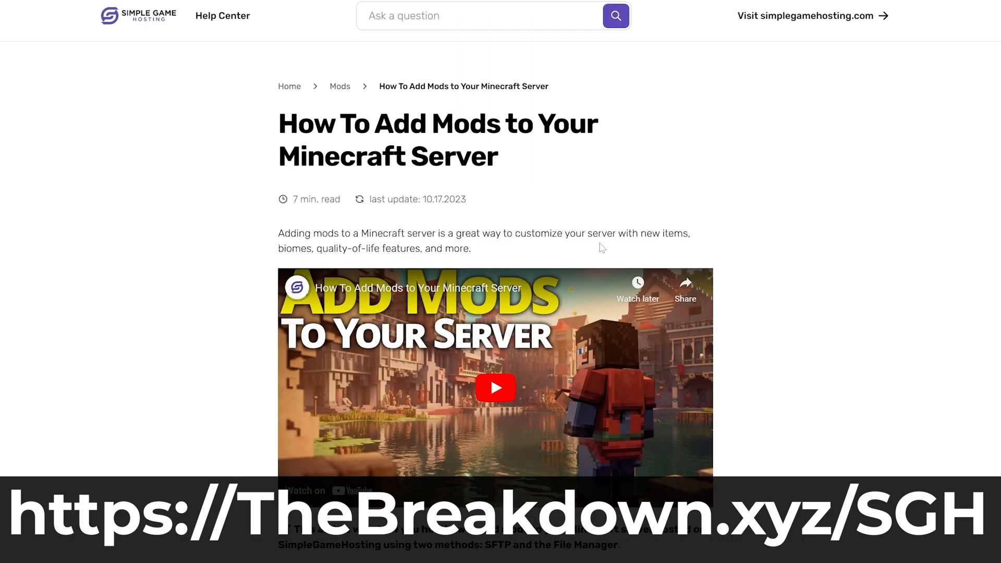
{"action": "scroll", "scroll_direction": "down", "scroll_amount": 3}
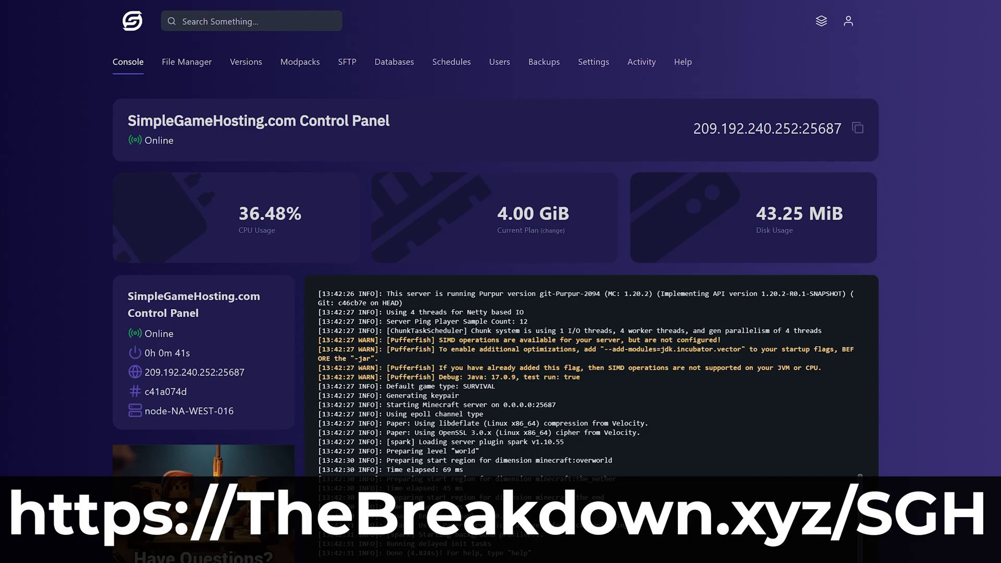
{"action": "mouse_move", "coordinate": [215, 215]}
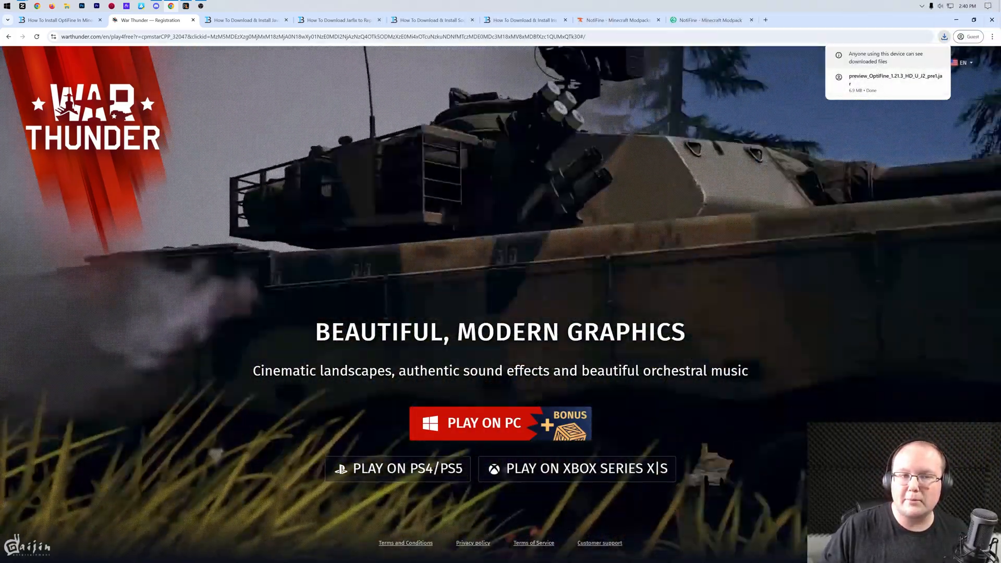
- Minimize the browser, open Downloads and launch the OptiFine jar with Java(TM) Platform SE binary
{"action": "left_click", "coordinate": [246, 20]}
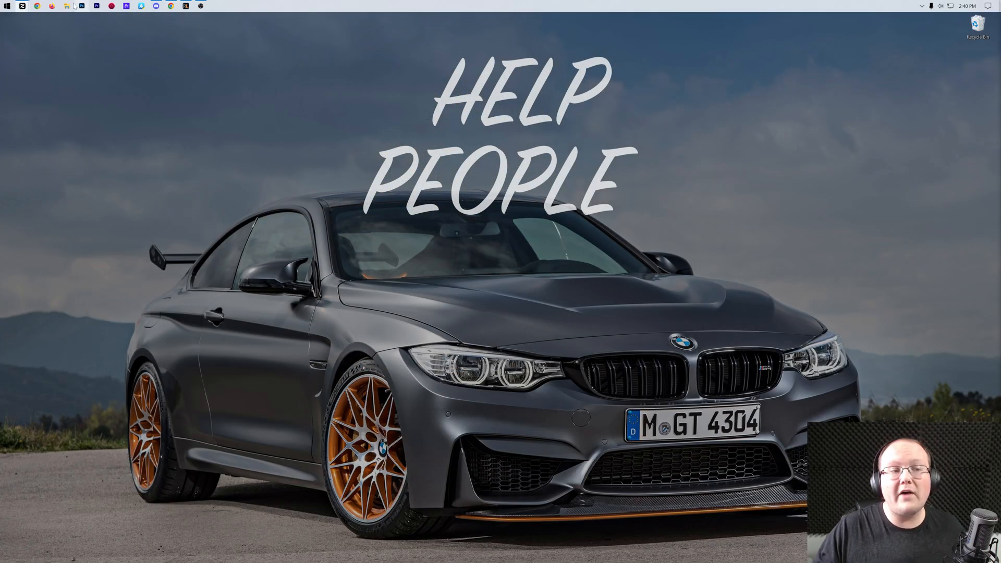
{"action": "left_click", "coordinate": [66, 9]}
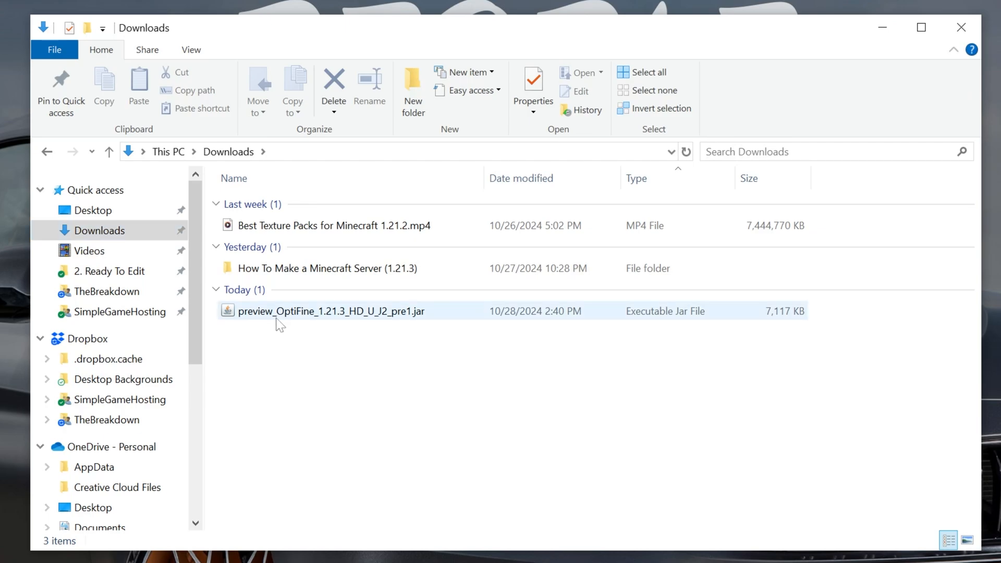
{"action": "mouse_move", "coordinate": [354, 321]}
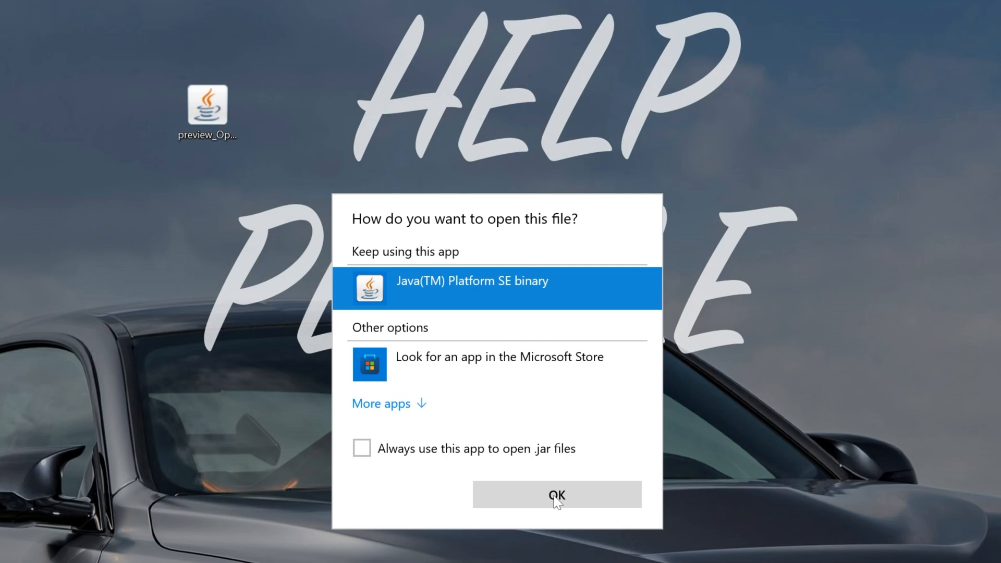
{"action": "left_click", "coordinate": [557, 495]}
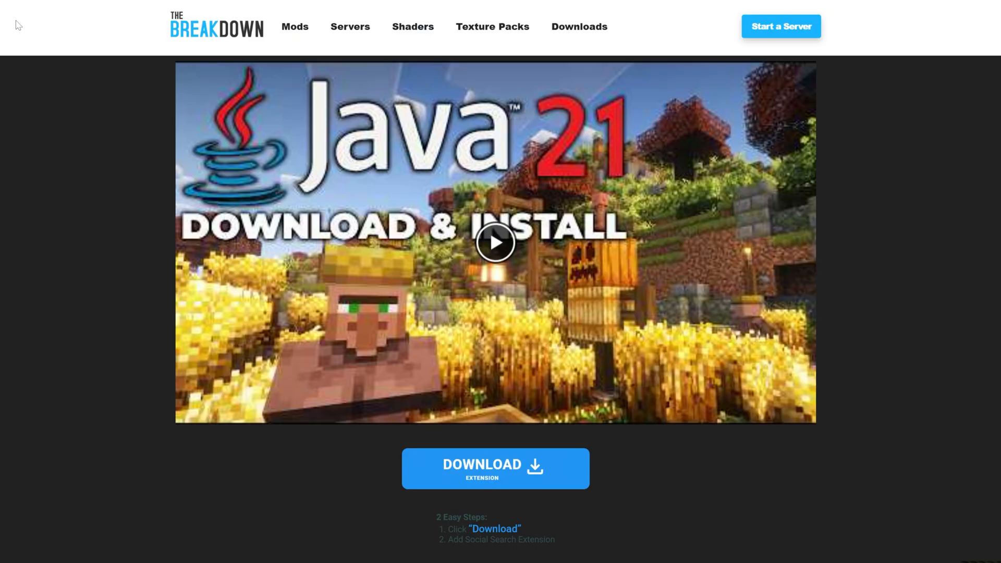
{"action": "scroll", "scroll_direction": "down", "scroll_amount": 3}
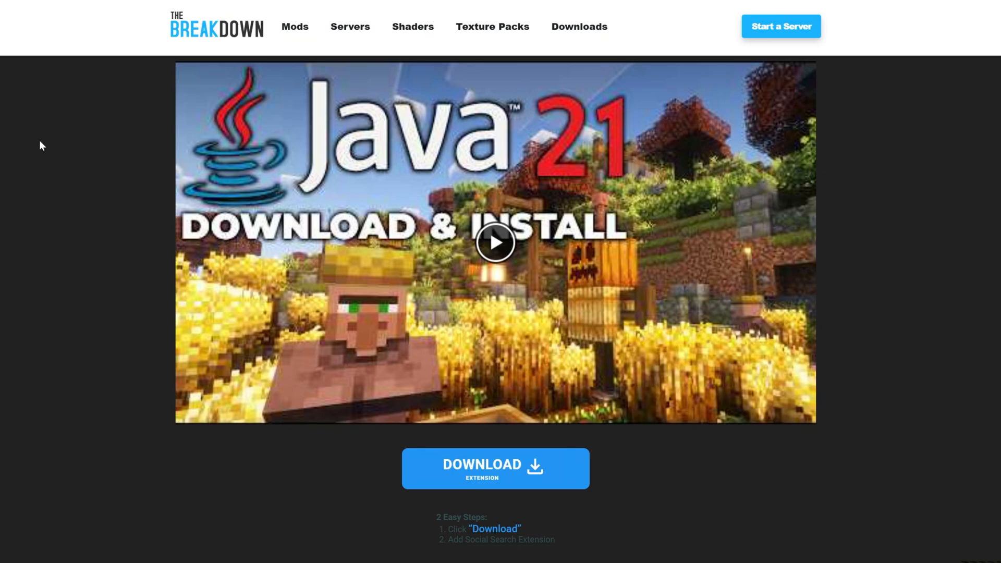
{"action": "mouse_move", "coordinate": [92, 199]}
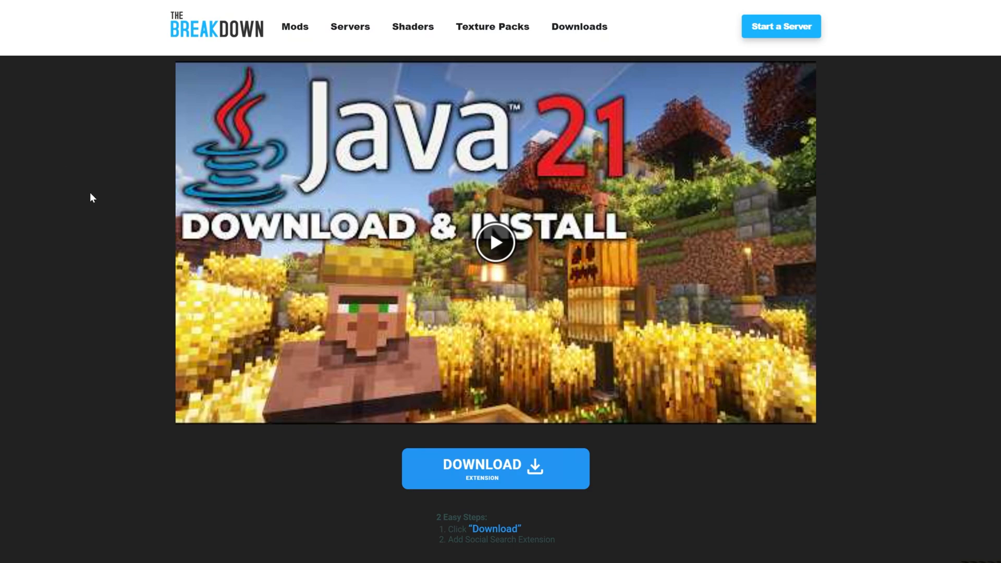
{"action": "scroll", "scroll_direction": "down", "scroll_amount": 3}
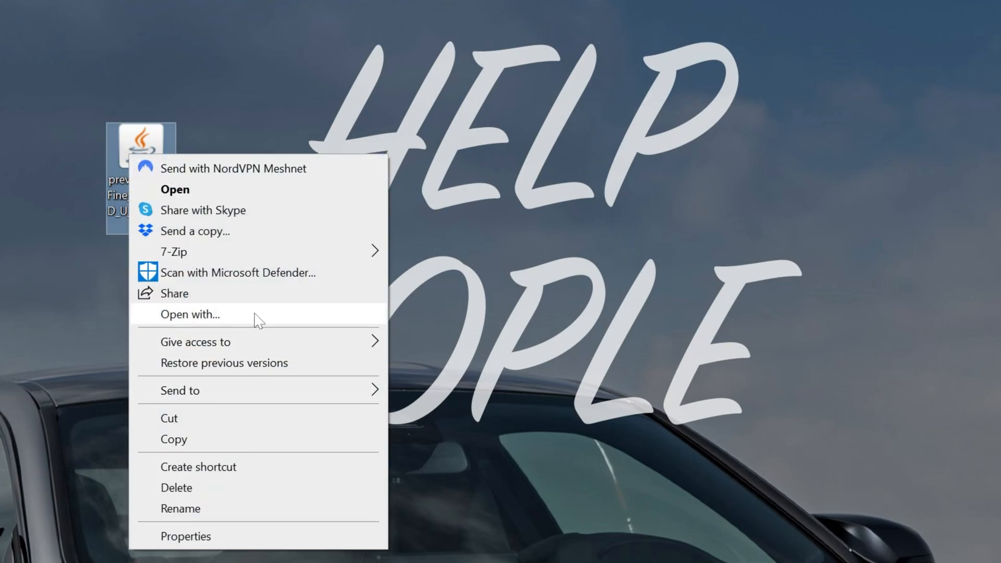
- Open the jar with Java, install OptiFine HD Ultra J2 pre1 for 1.21.3 and acknowledge success
{"action": "left_click", "coordinate": [175, 189]}
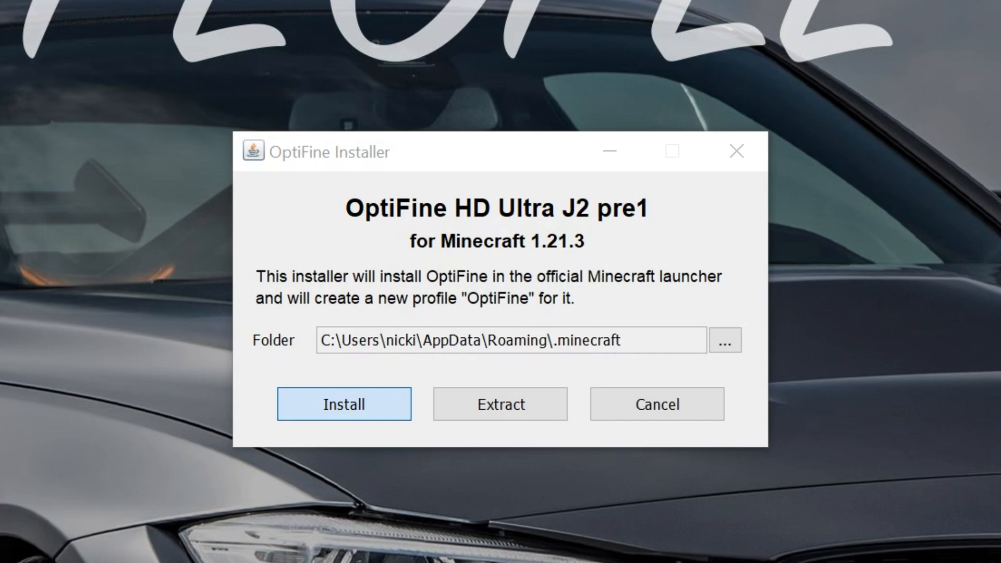
{"action": "left_click", "coordinate": [344, 405]}
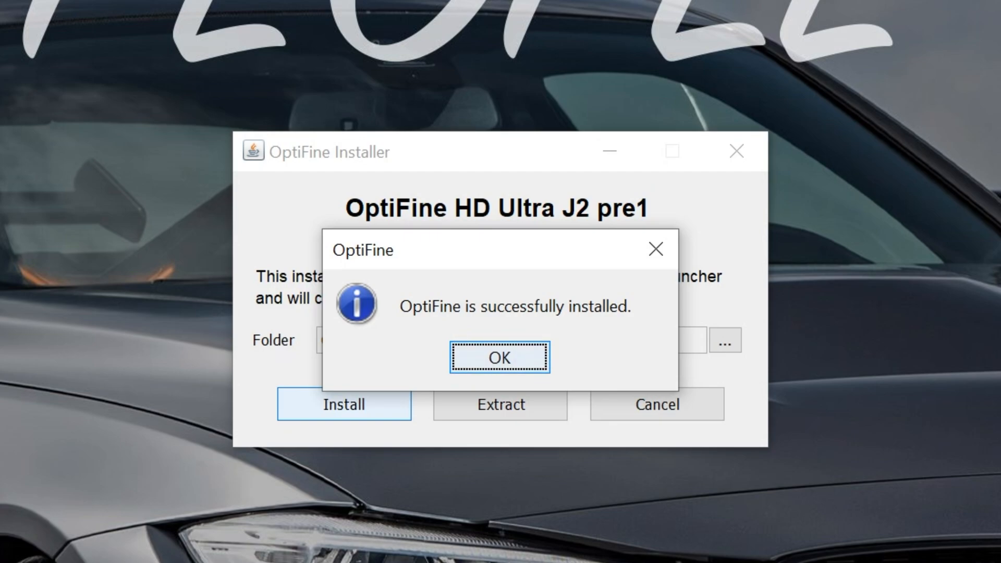
{"action": "mouse_move", "coordinate": [453, 4]}
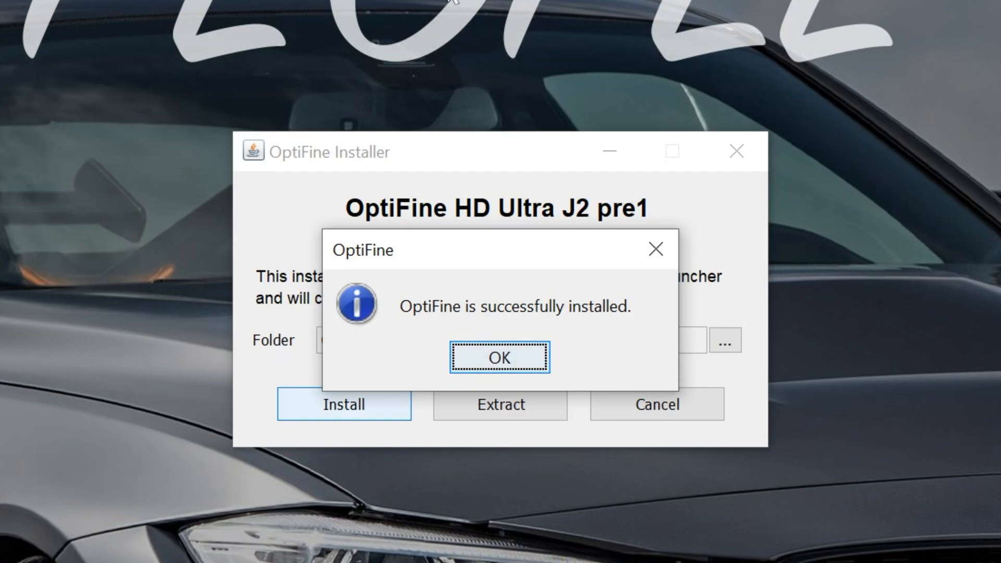
{"action": "left_click", "coordinate": [500, 357]}
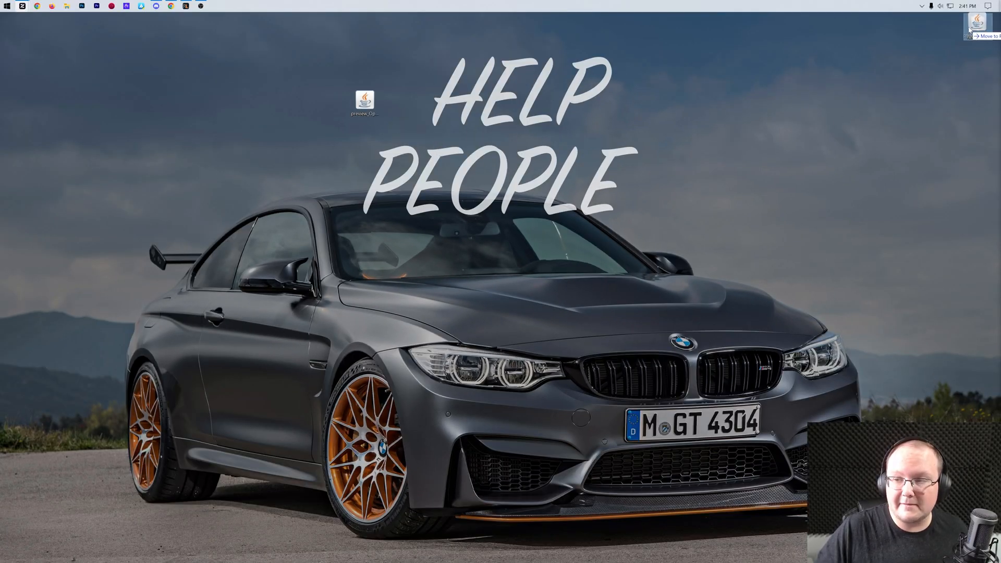
- Show modded installations in the launcher's Installations list and start a new installation
{"action": "left_click", "coordinate": [6, 6]}
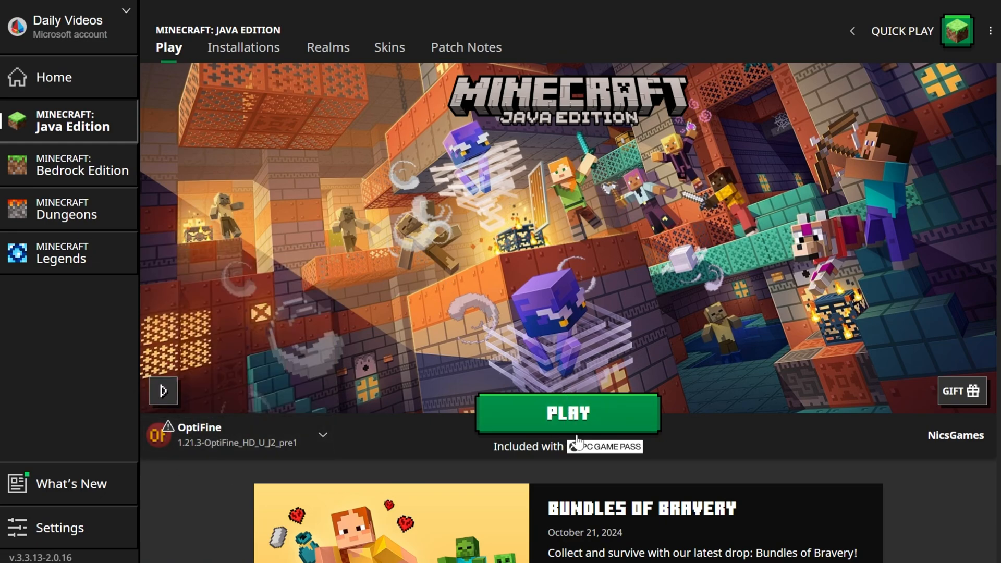
{"action": "mouse_move", "coordinate": [553, 322]}
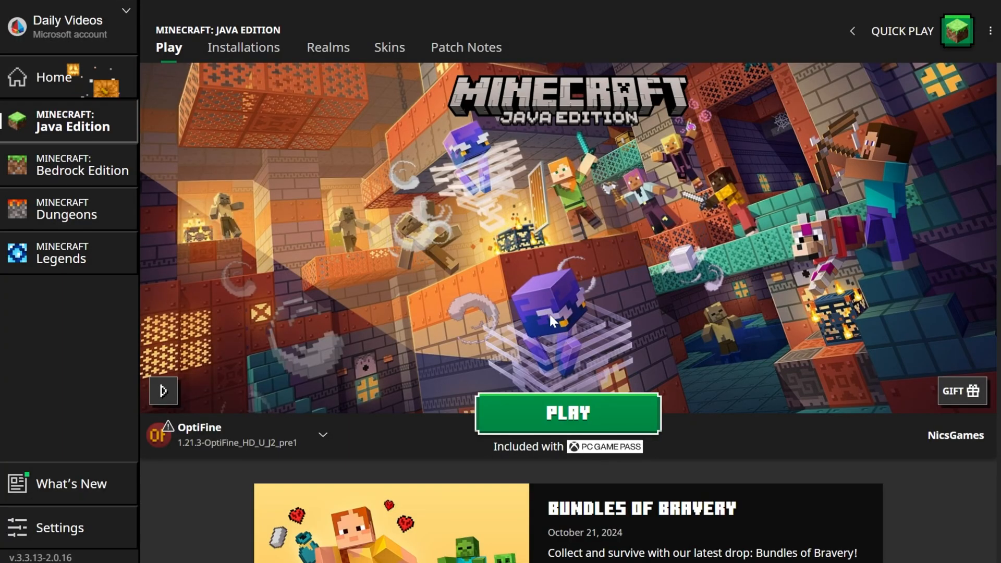
{"action": "mouse_move", "coordinate": [215, 42]}
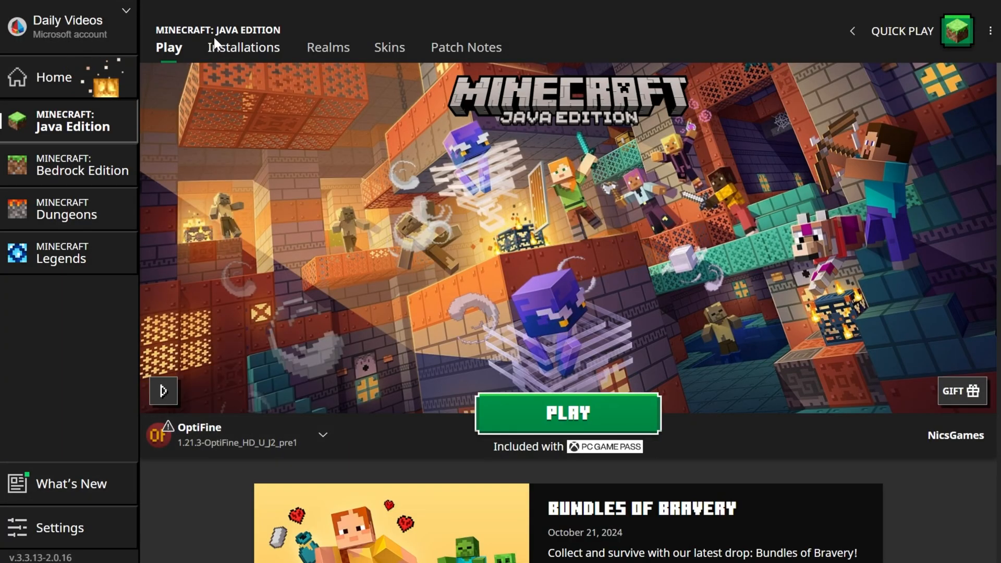
{"action": "left_click", "coordinate": [243, 47]}
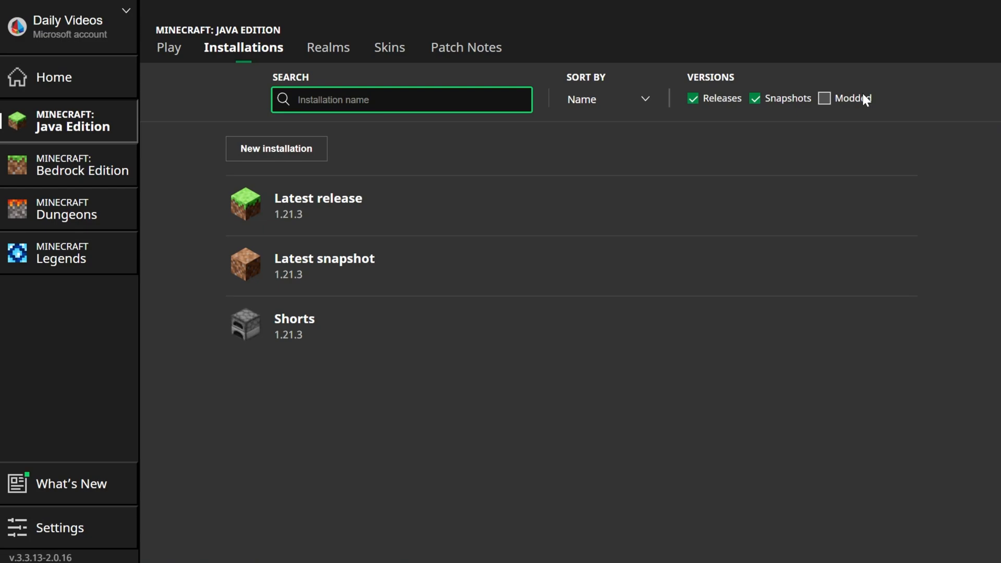
{"action": "left_click", "coordinate": [825, 98]}
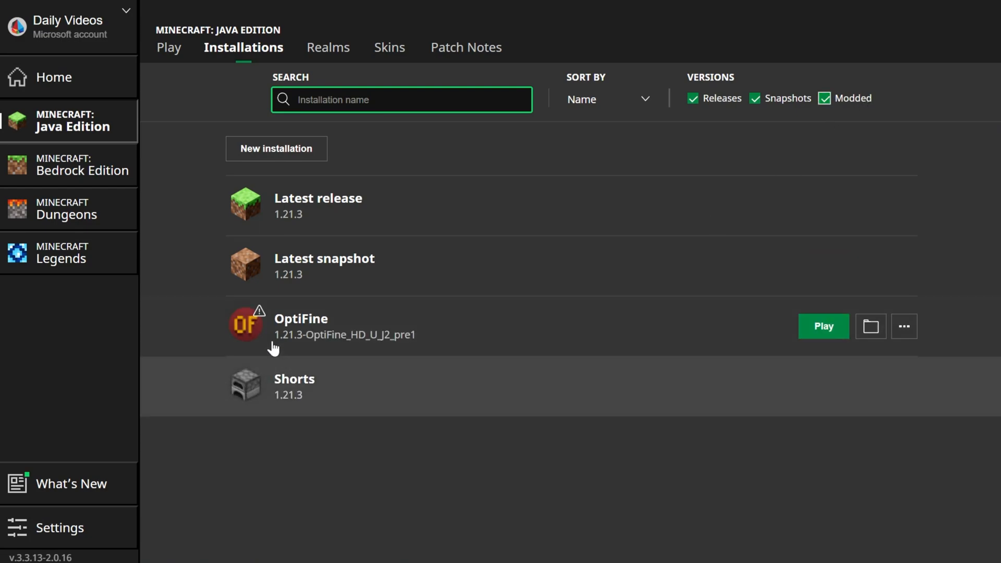
{"action": "mouse_move", "coordinate": [583, 371]}
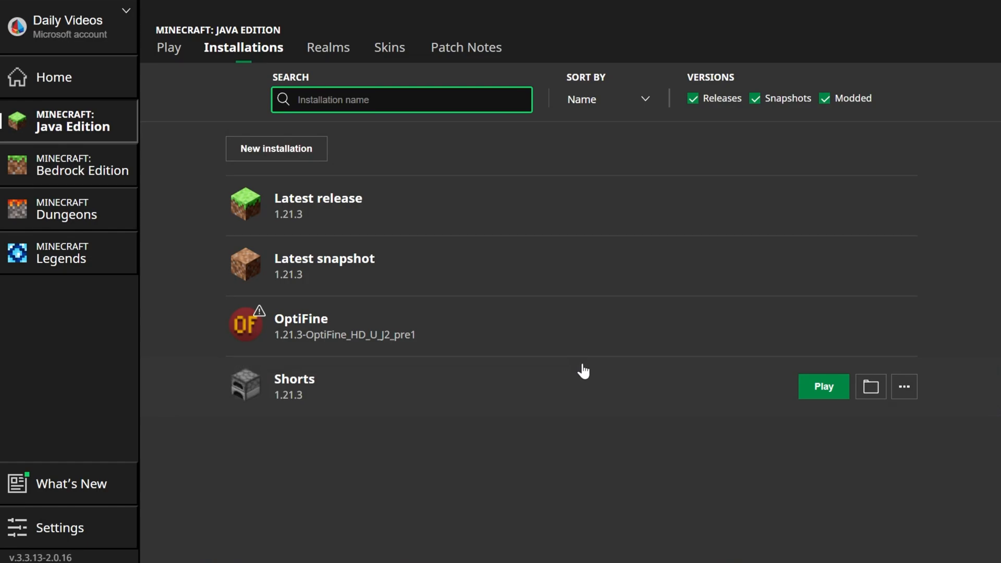
{"action": "left_click", "coordinate": [275, 148]}
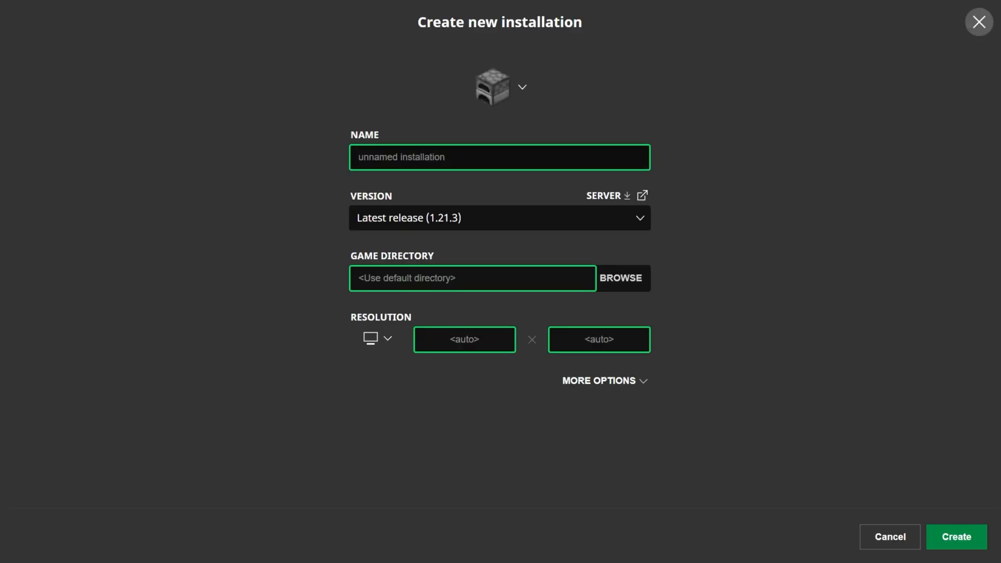
- Create a SimpleGameHosting.com installation using release 1.21.3-OptiFine_HD_U_J2_pre1
{"action": "type", "text": "s"}
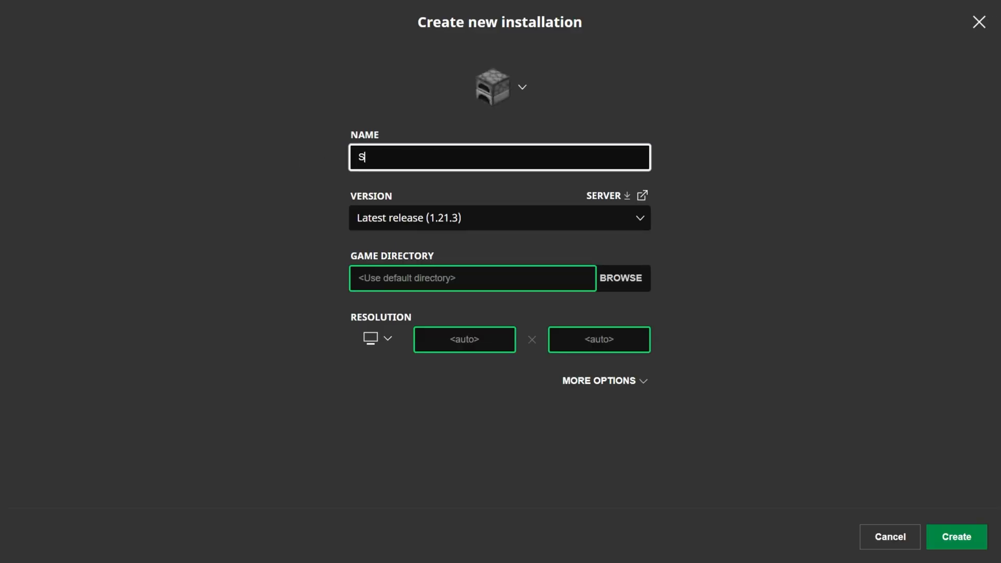
{"action": "type", "text": "impleGameh"}
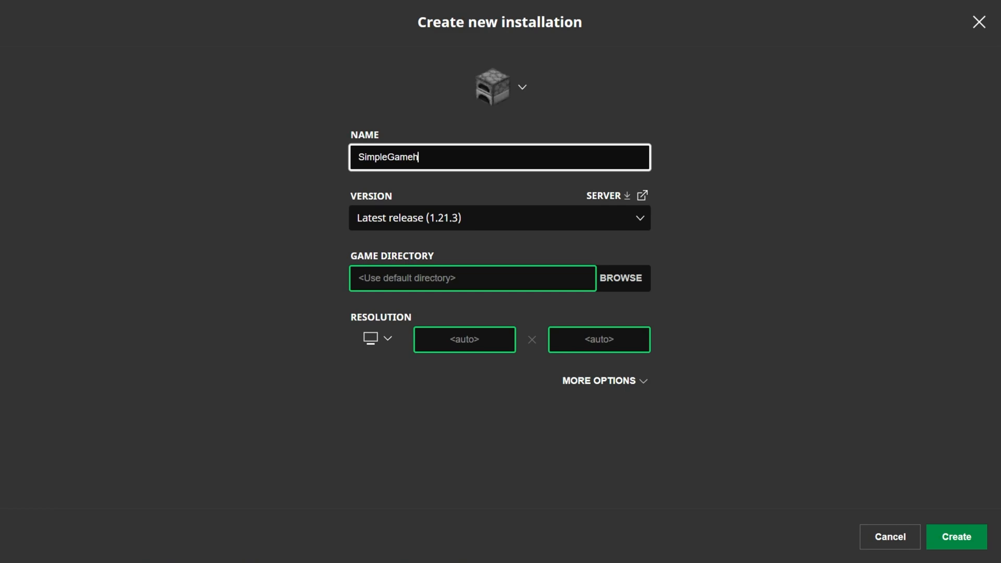
{"action": "type", "text": "osting.com"}
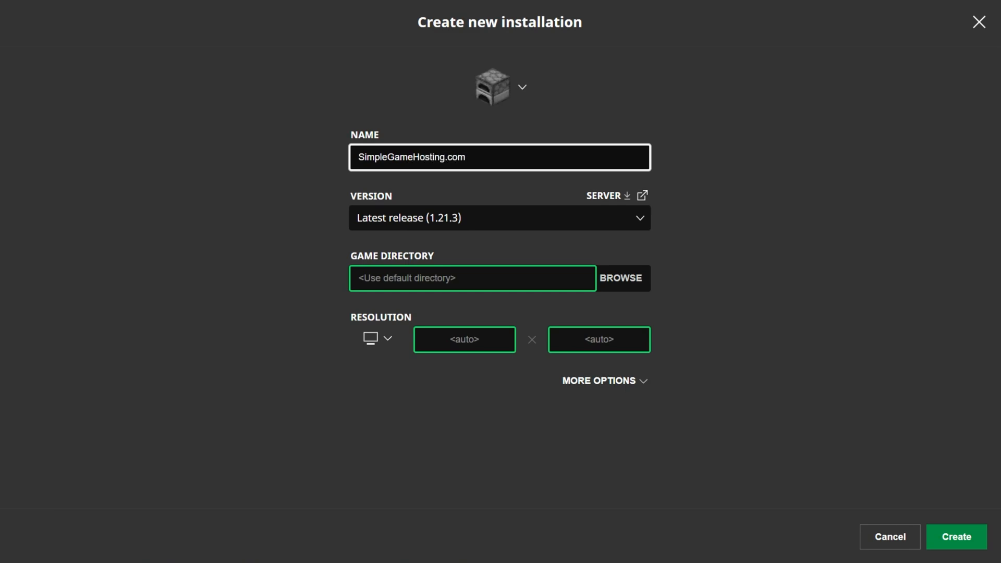
{"action": "left_click", "coordinate": [501, 218]}
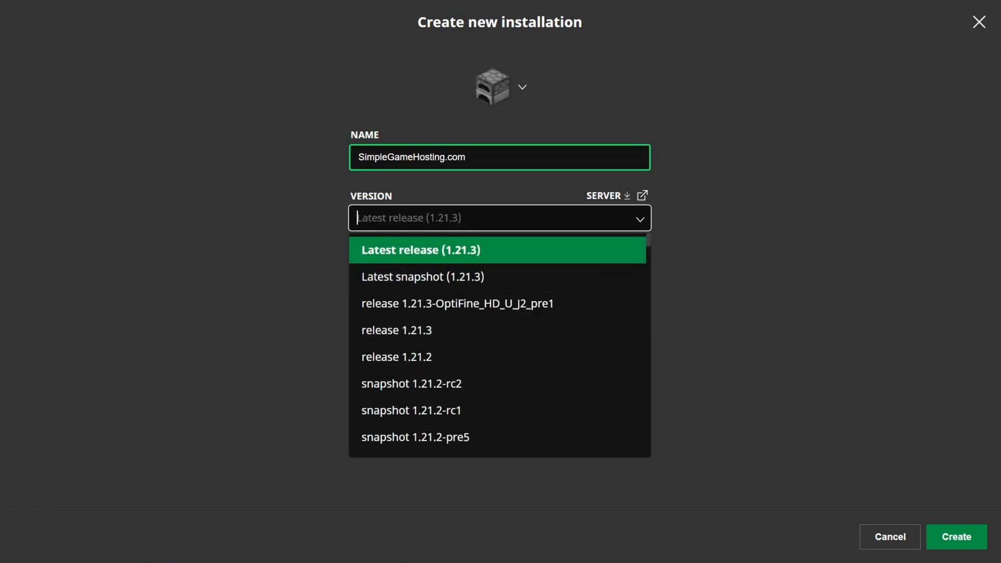
{"action": "mouse_move", "coordinate": [399, 309]}
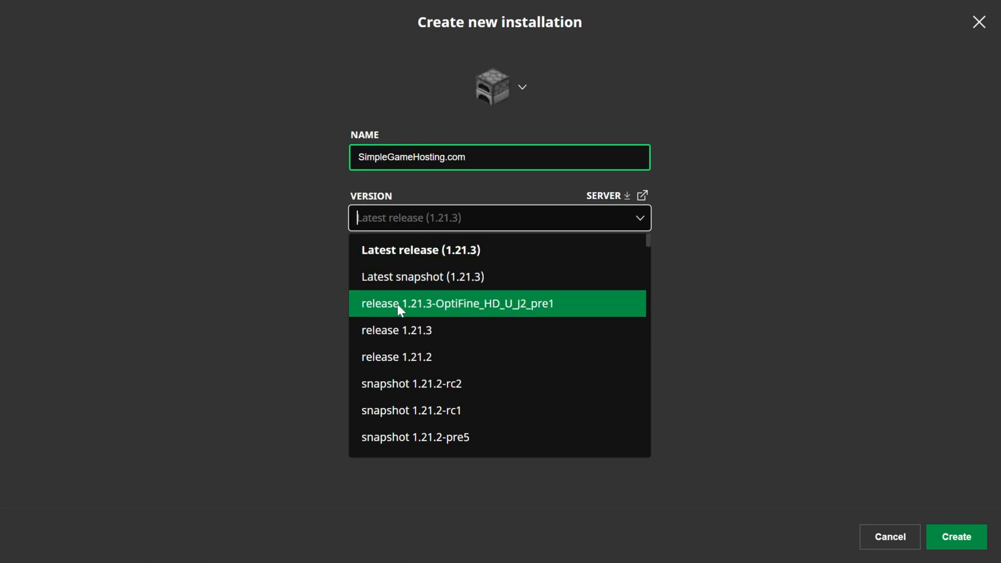
{"action": "mouse_move", "coordinate": [467, 313]}
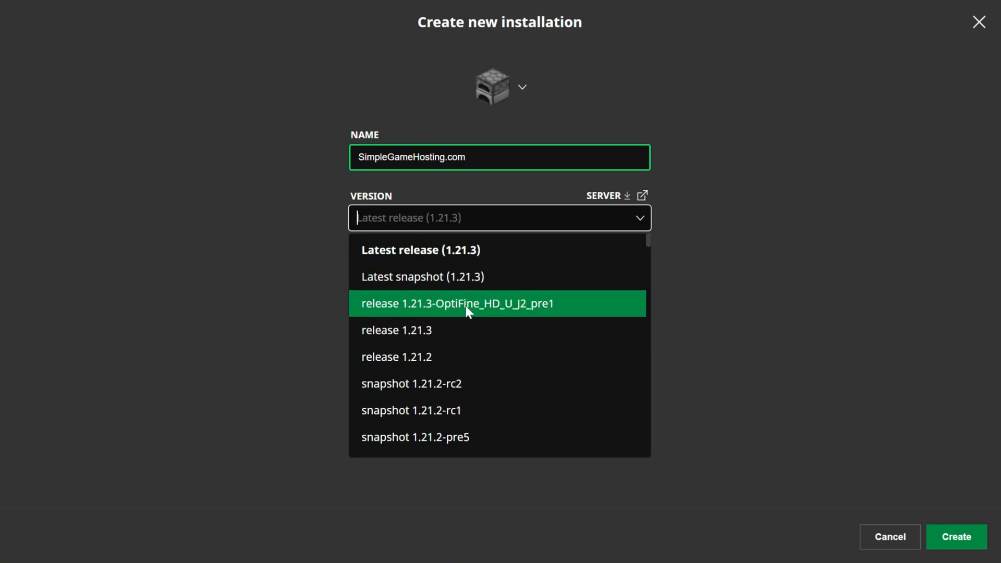
{"action": "left_click", "coordinate": [457, 304]}
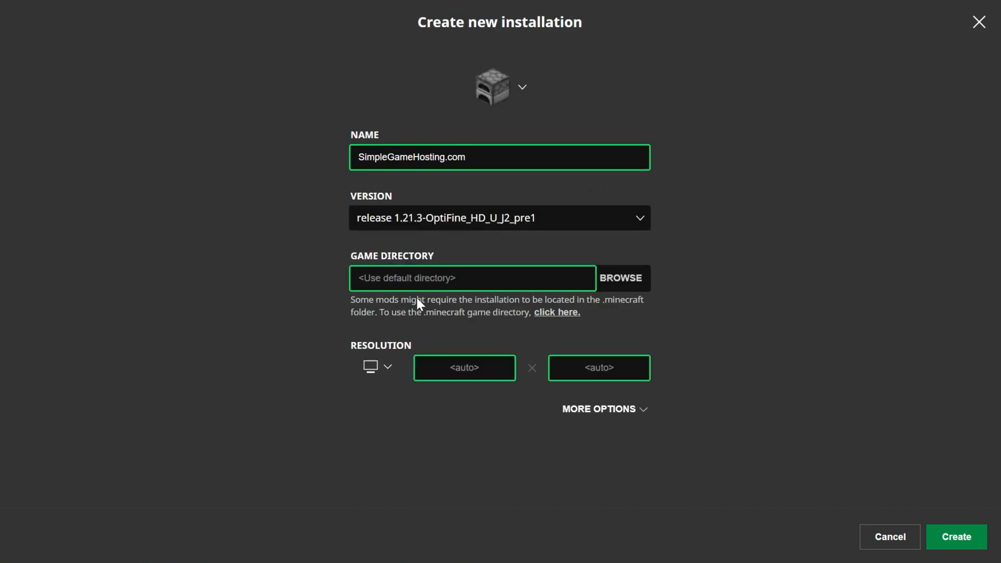
{"action": "mouse_move", "coordinate": [430, 273]}
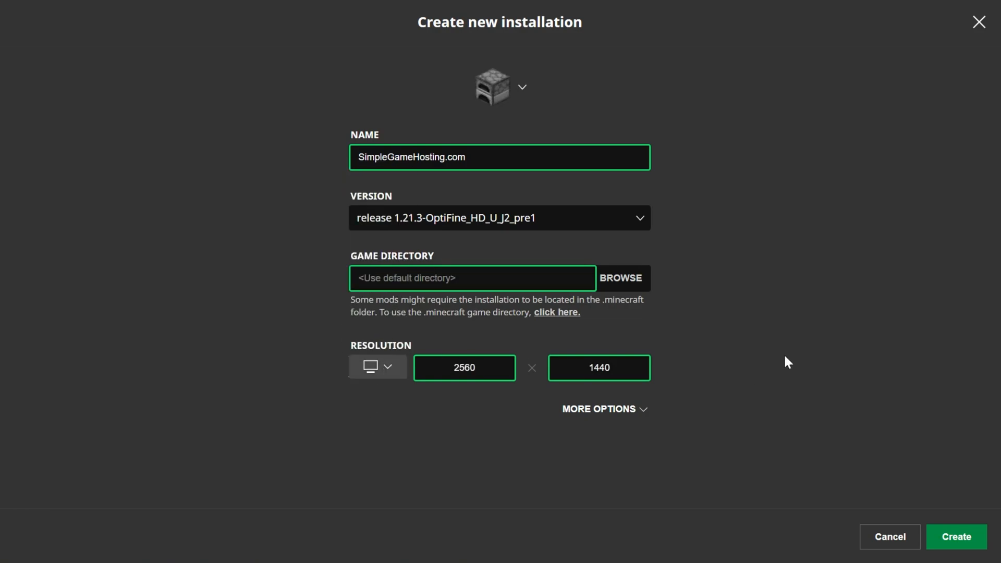
{"action": "left_click", "coordinate": [958, 537]}
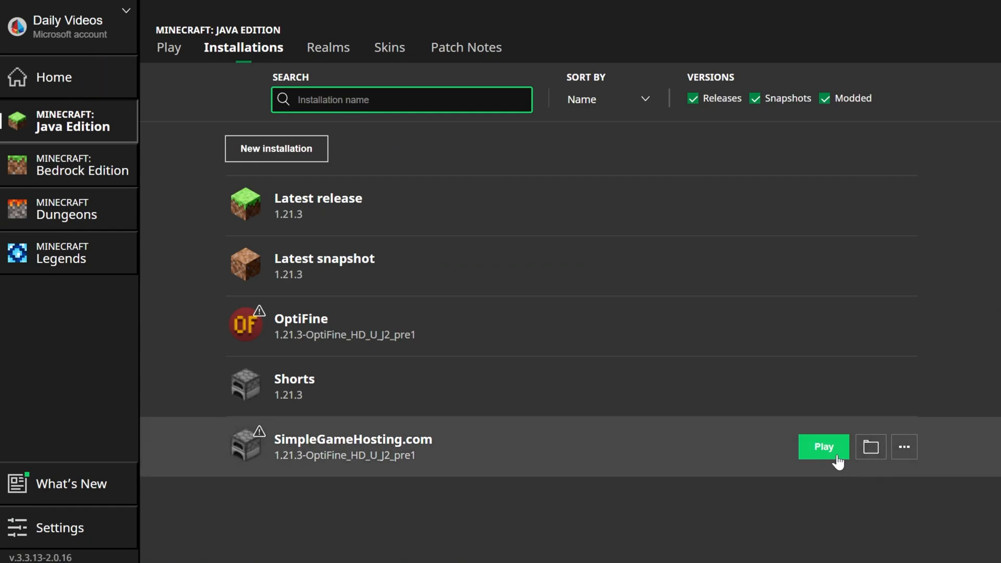
{"action": "mouse_move", "coordinate": [762, 459]}
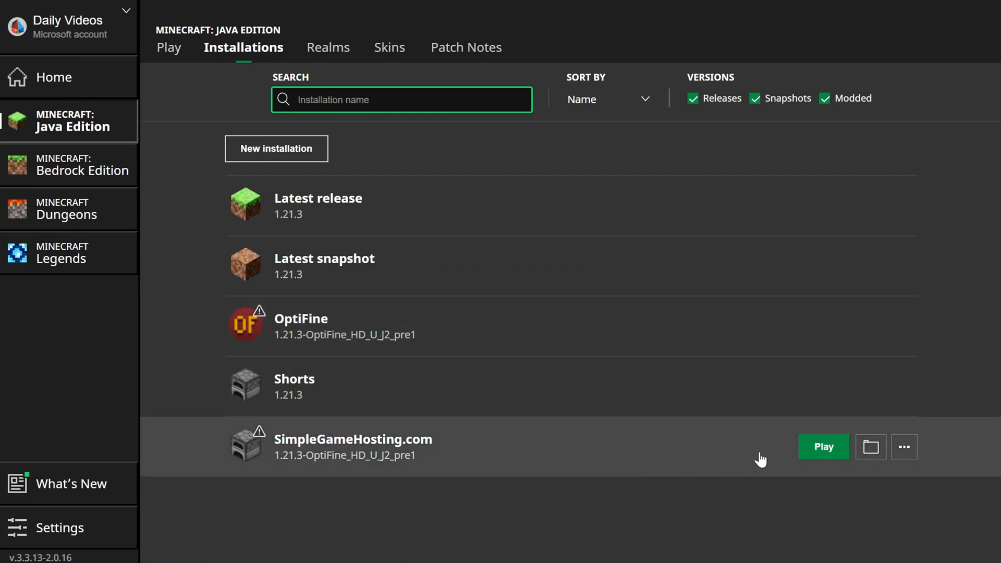
- Play the SimpleGameHosting.com installation, accepting the modded-installation warning
{"action": "left_click", "coordinate": [824, 447]}
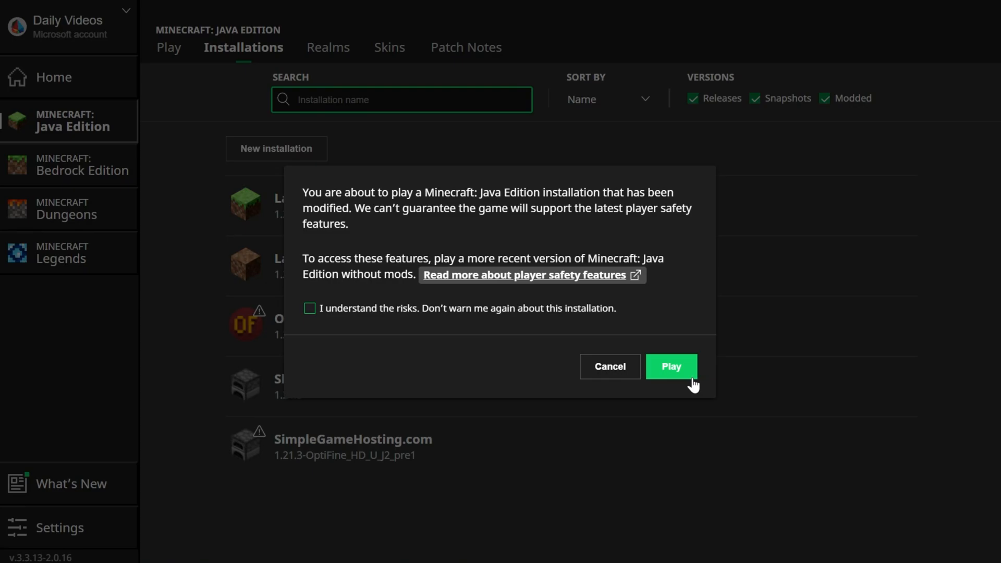
{"action": "left_click", "coordinate": [672, 368]}
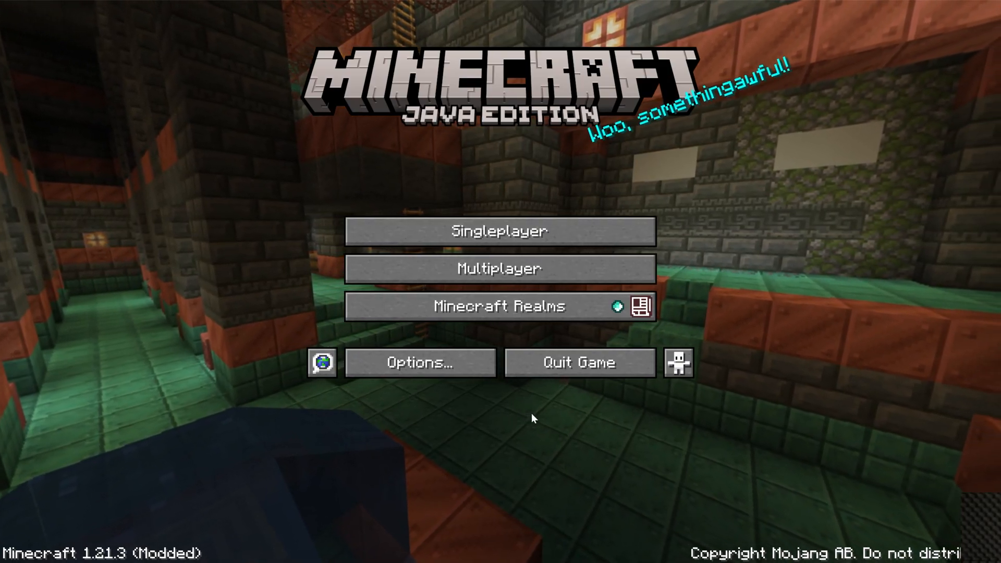
- Select the MakeUp-UltraFast-9.0a.zip shader pack in OptiFine's Shaders settings
{"action": "left_click", "coordinate": [420, 363]}
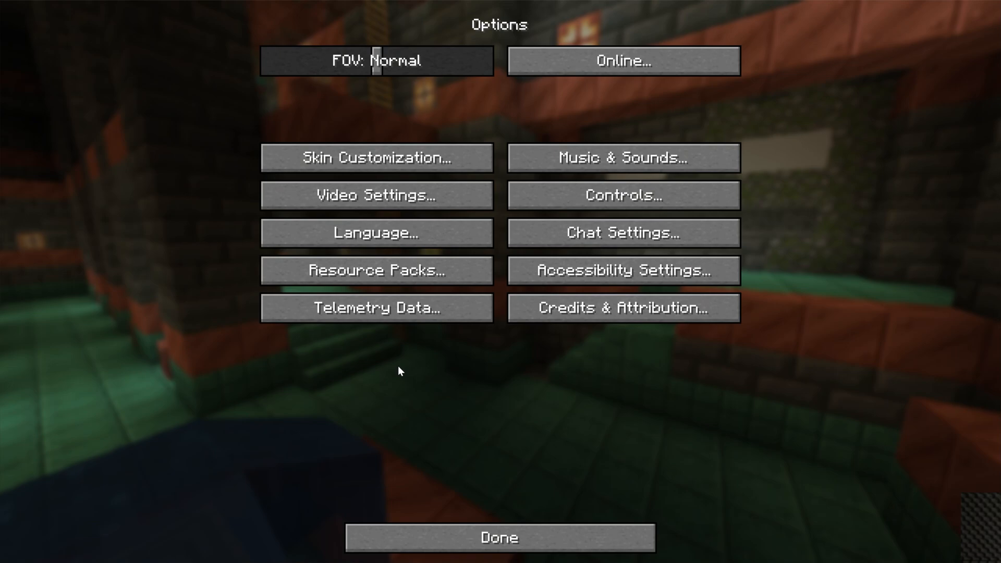
{"action": "left_click", "coordinate": [374, 197]}
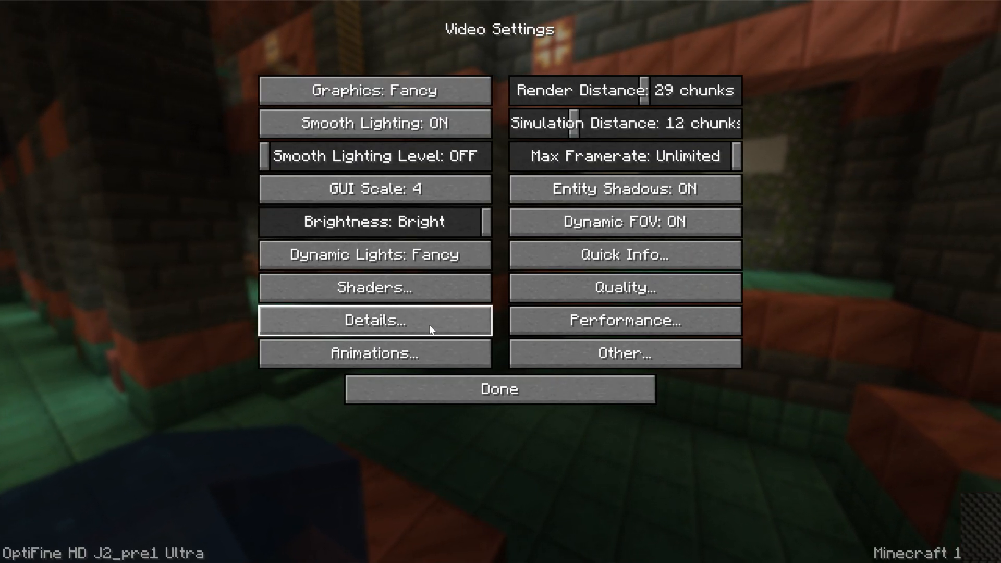
{"action": "left_click", "coordinate": [375, 288]}
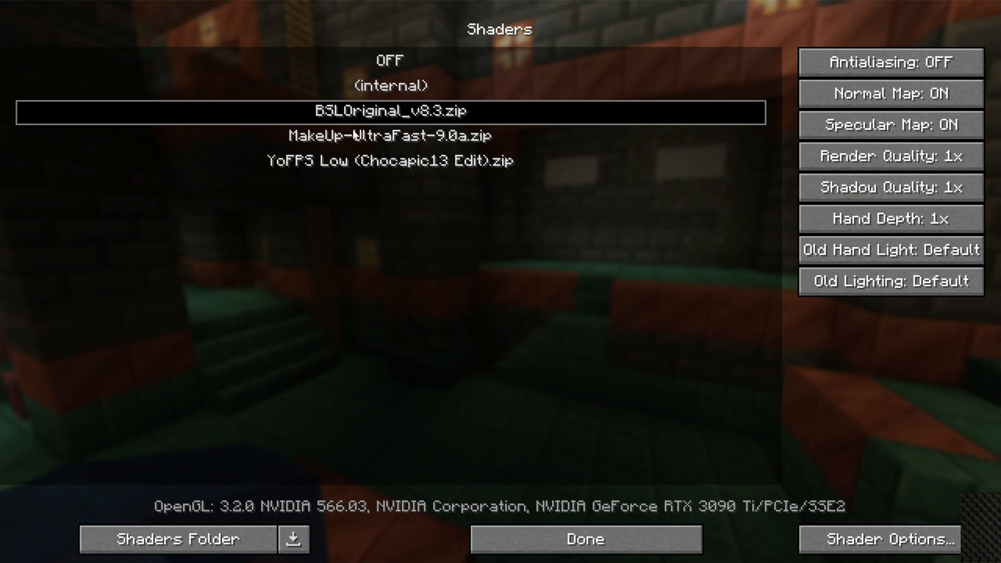
{"action": "left_click", "coordinate": [389, 135]}
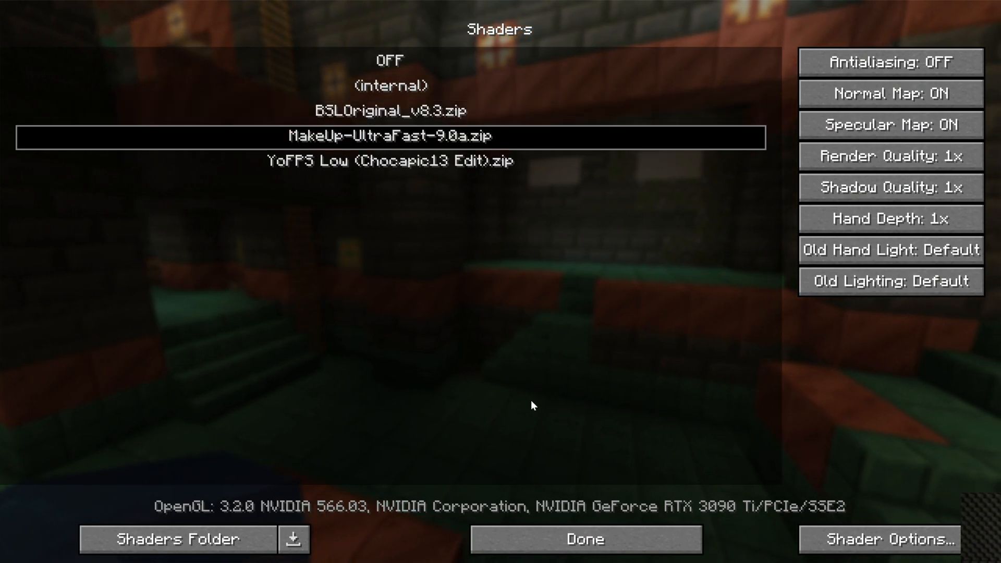
{"action": "left_click", "coordinate": [587, 553]}
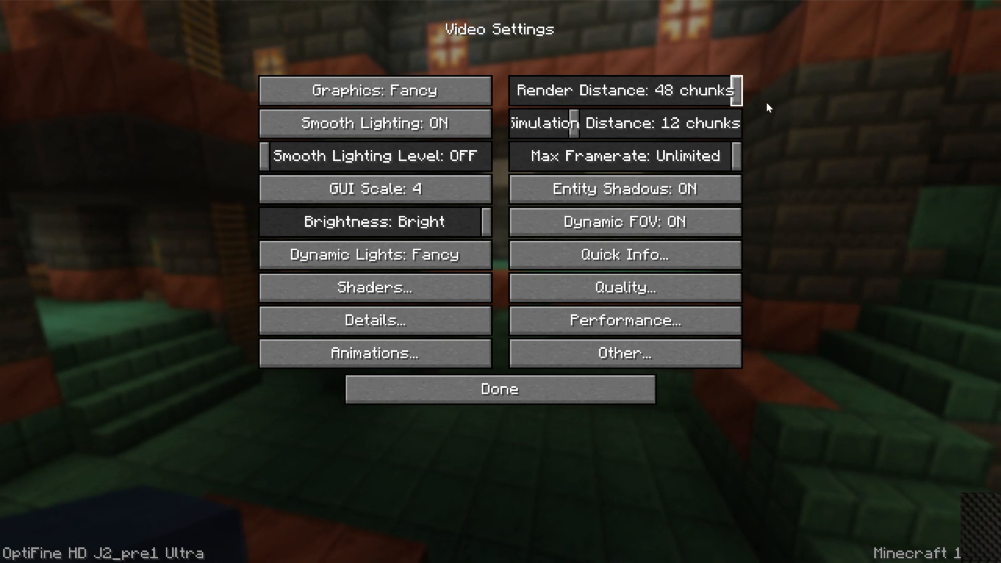
- Set render distance to 32 chunks and return to the title screen
{"action": "left_click_drag", "start_coordinate": [735, 90], "coordinate": [655, 90]}
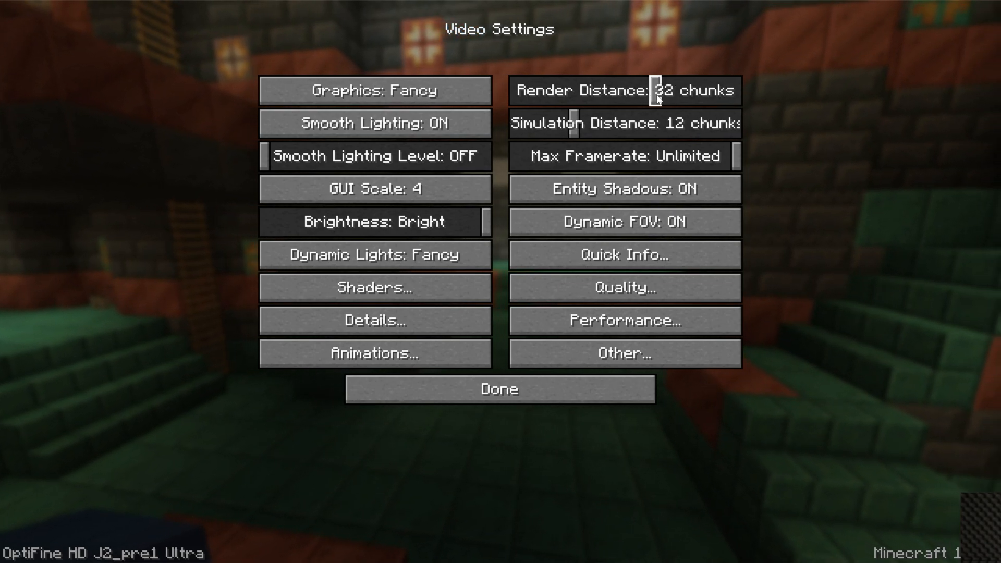
{"action": "left_click", "coordinate": [498, 389]}
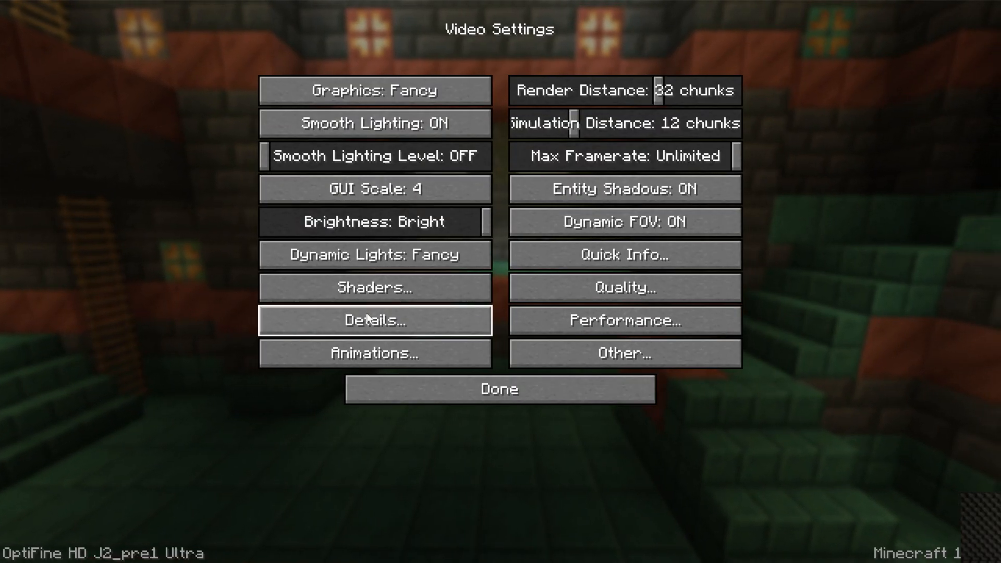
{"action": "left_click", "coordinate": [499, 389]}
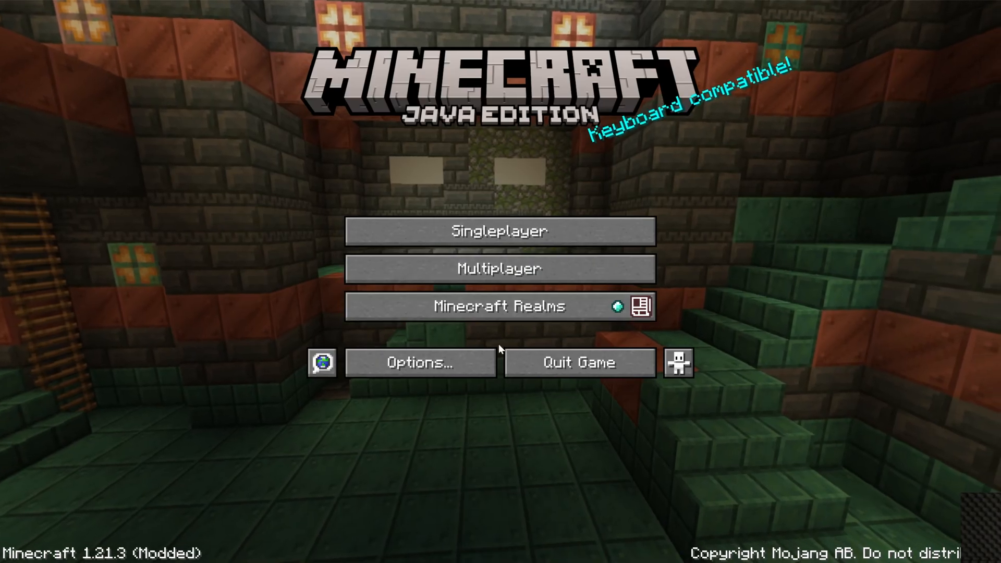
- Join the SimpleGameHosting multiplayer server, explore the shaded village, then pause the game
{"action": "left_click", "coordinate": [501, 270]}
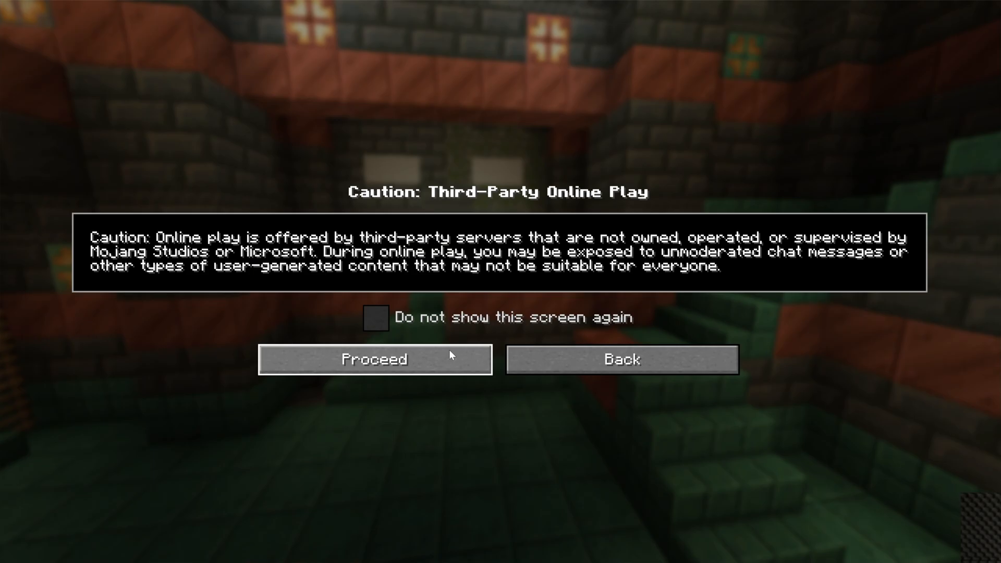
{"action": "left_click", "coordinate": [375, 359]}
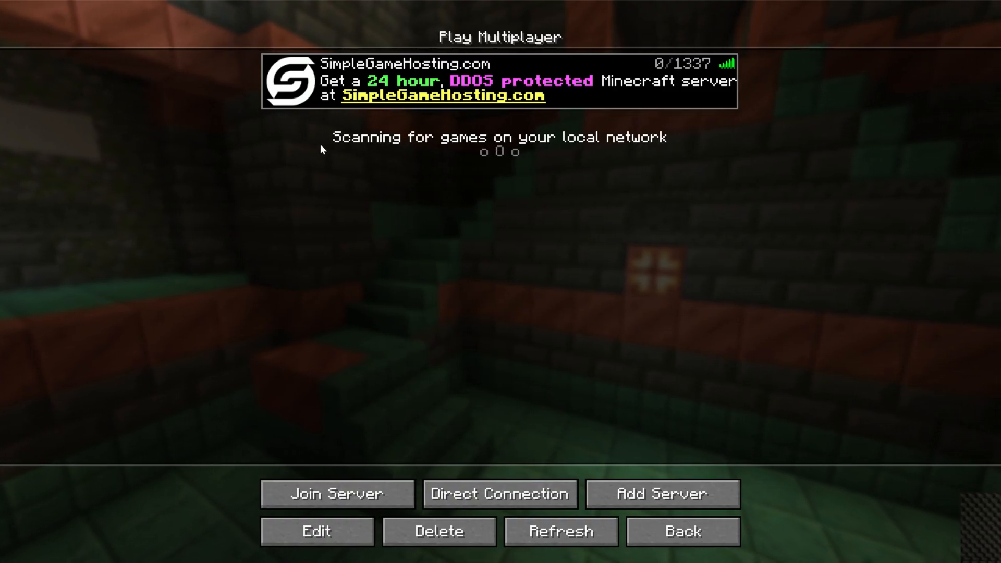
{"action": "left_click", "coordinate": [337, 494]}
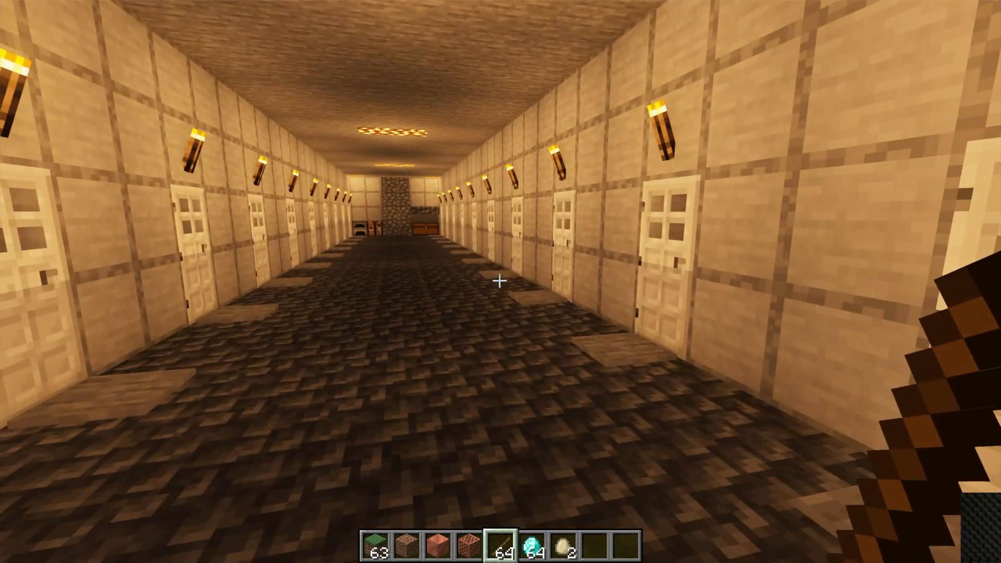
{"action": "mouse_move", "coordinate": [499, 281]}
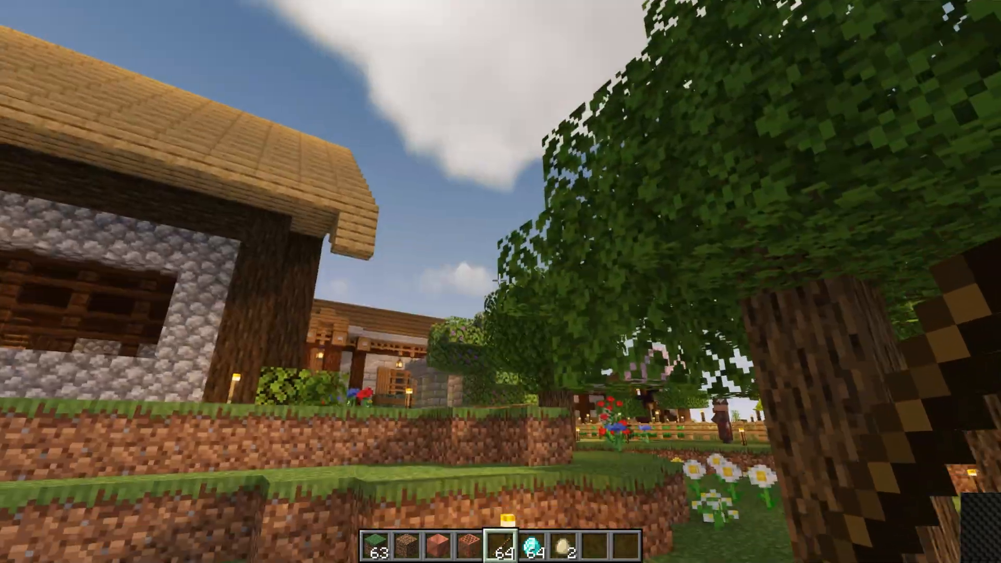
{"action": "mouse_move", "coordinate": [500, 297]}
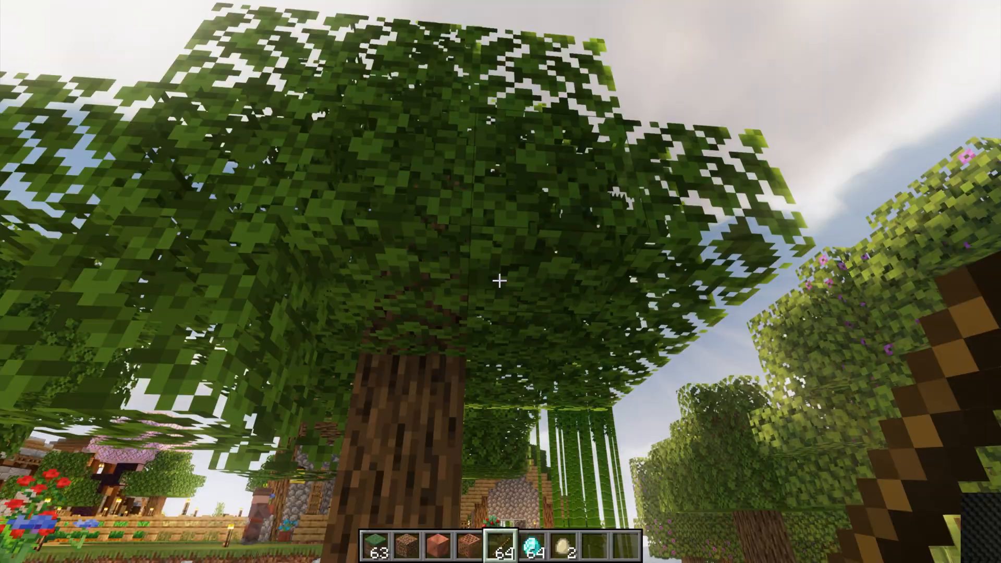
{"action": "mouse_move", "coordinate": [501, 282]}
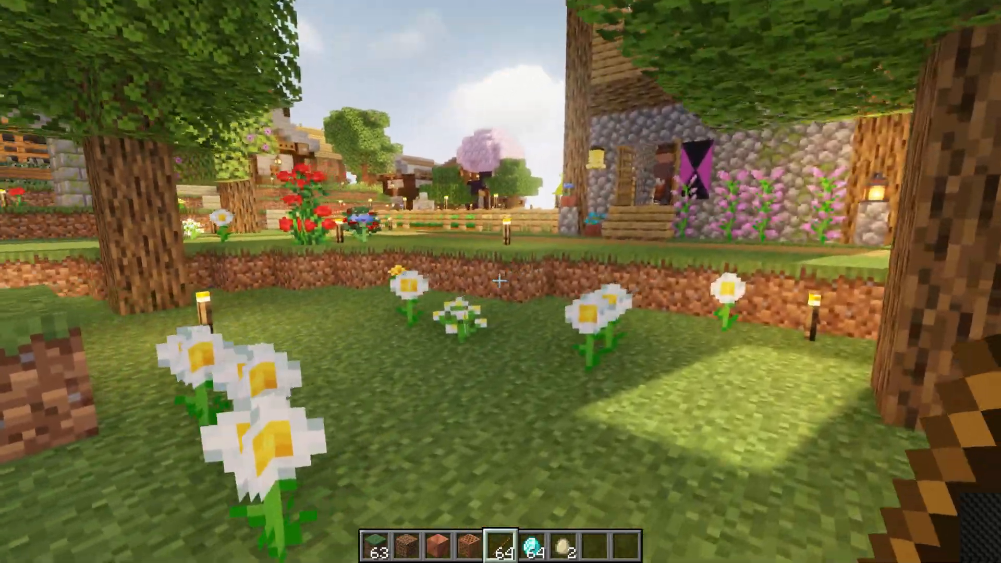
{"action": "key", "text": "Escape"}
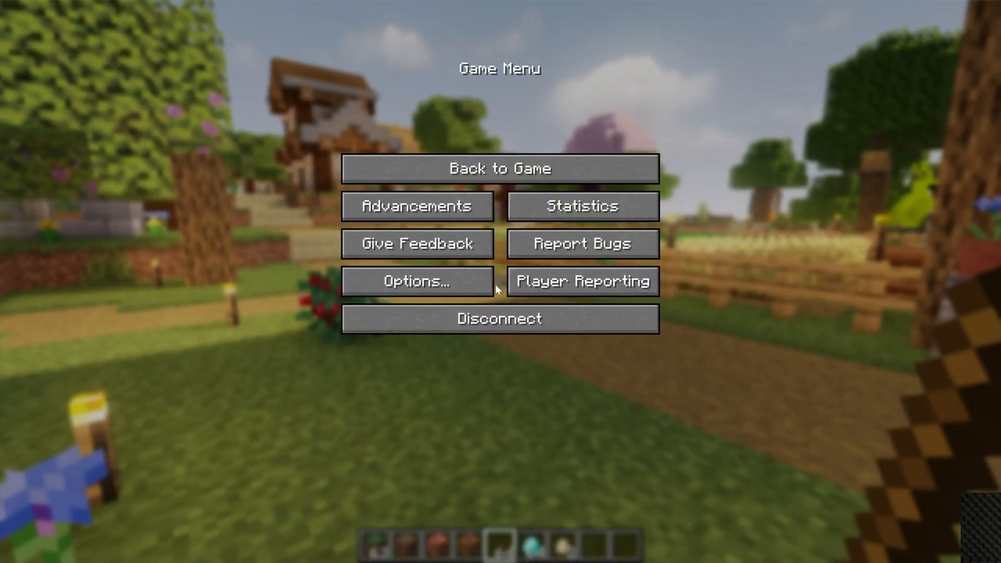
- Review the Video Settings from the game menu, then resume playing in the village
{"action": "left_click", "coordinate": [417, 281]}
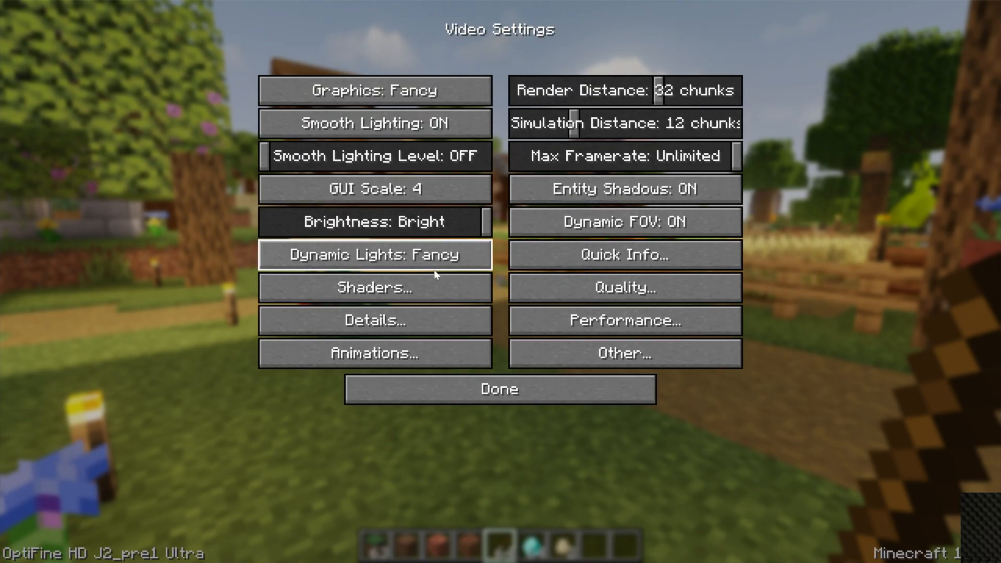
{"action": "left_click", "coordinate": [375, 288]}
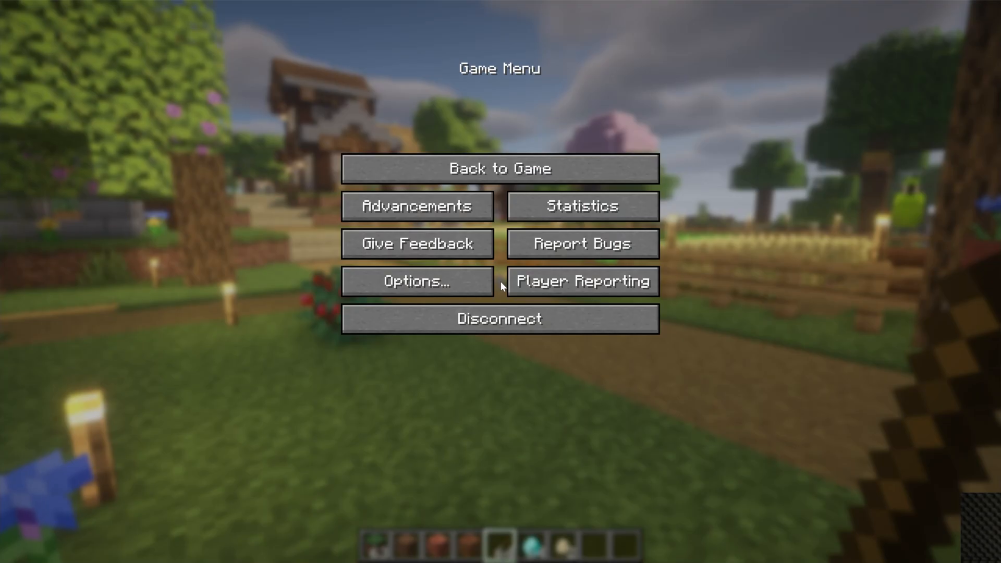
{"action": "left_click", "coordinate": [500, 168]}
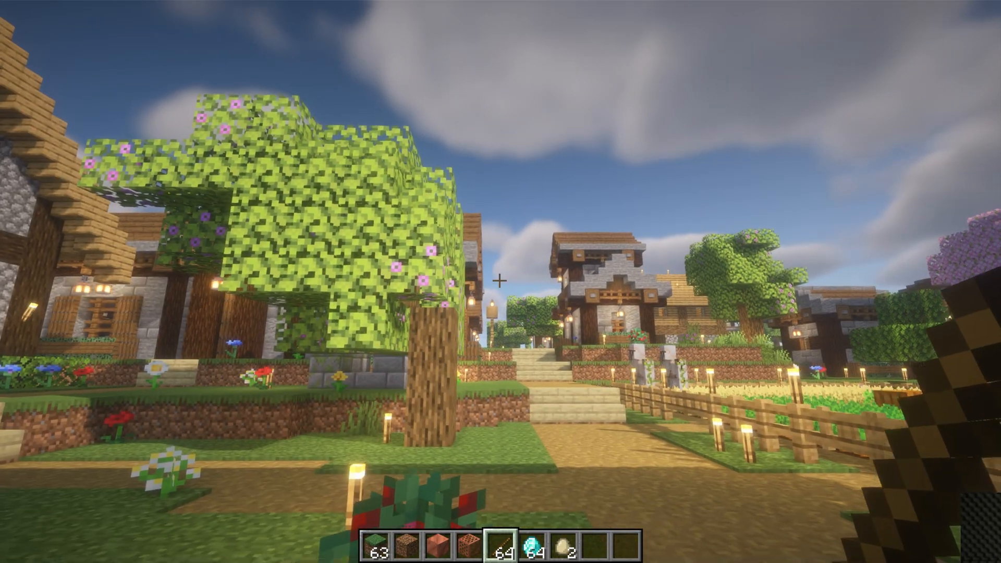
{"action": "mouse_move", "coordinate": [500, 280]}
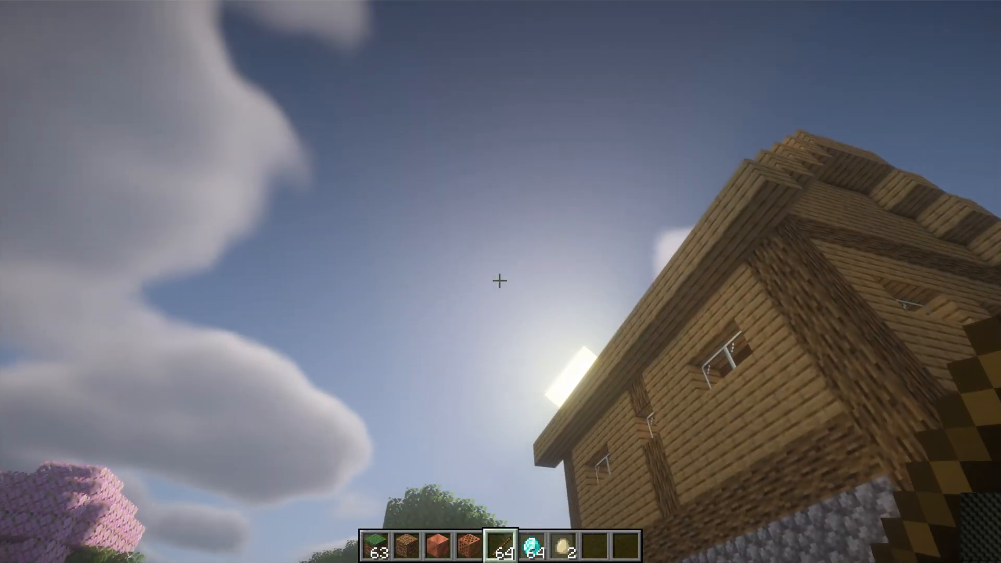
{"action": "mouse_move", "coordinate": [500, 279]}
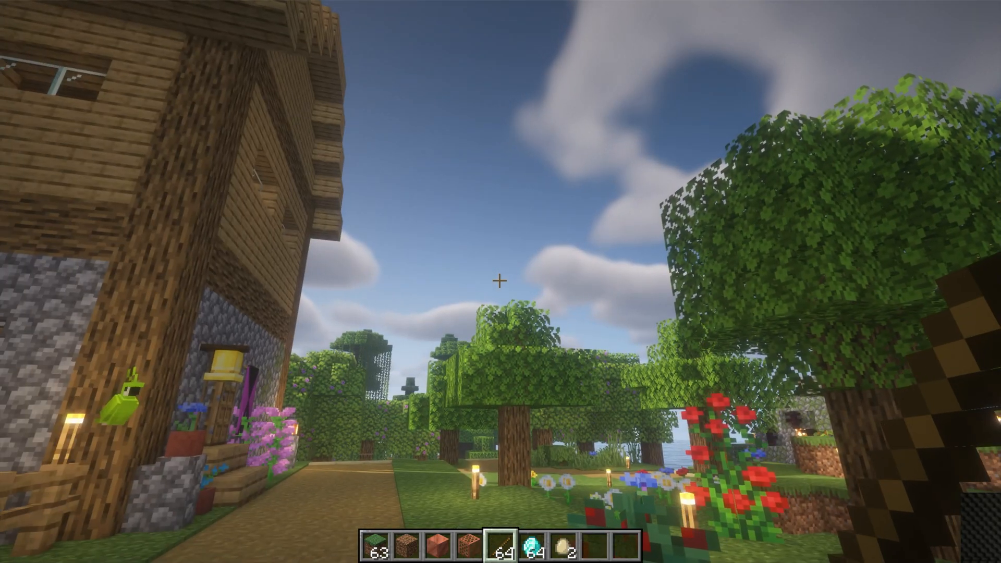